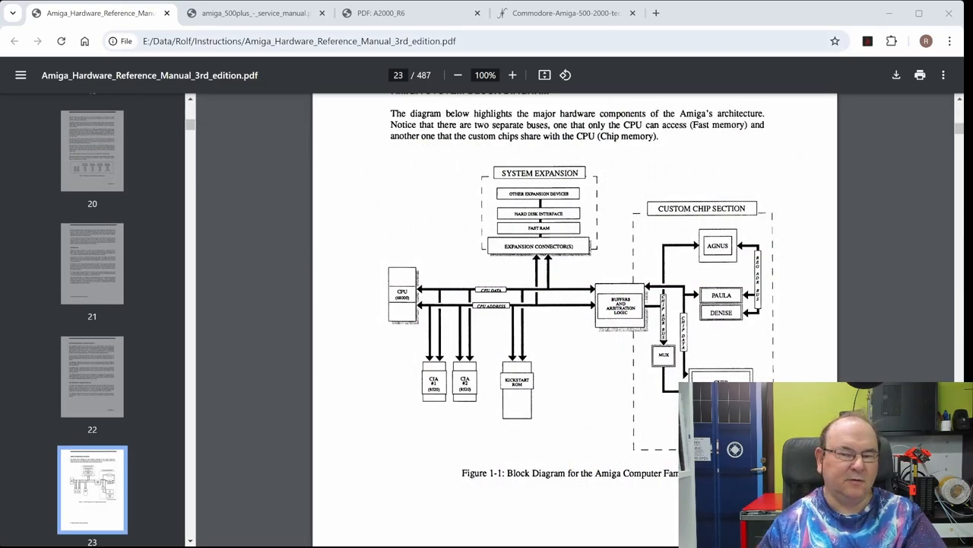
mouse_move(365, 310)
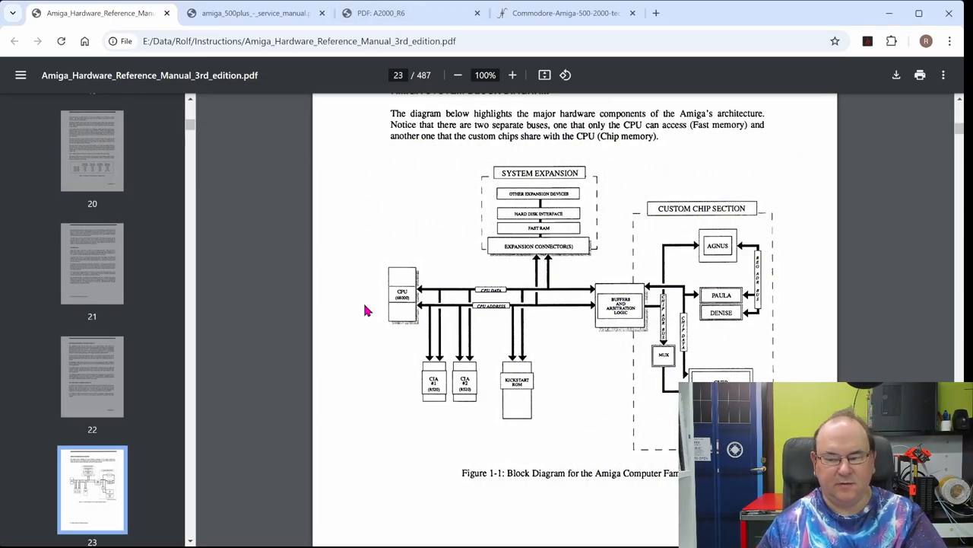
mouse_move(316, 367)
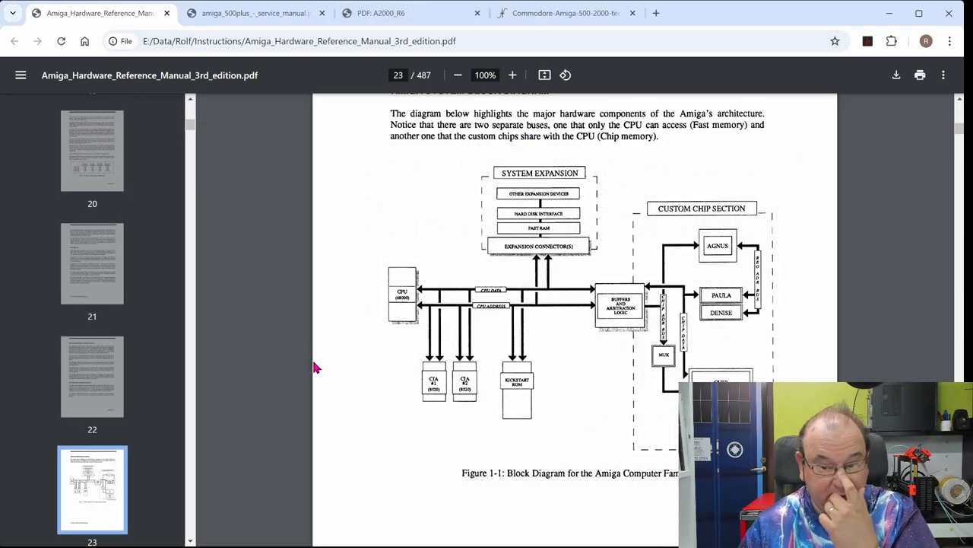
mouse_move(402, 272)
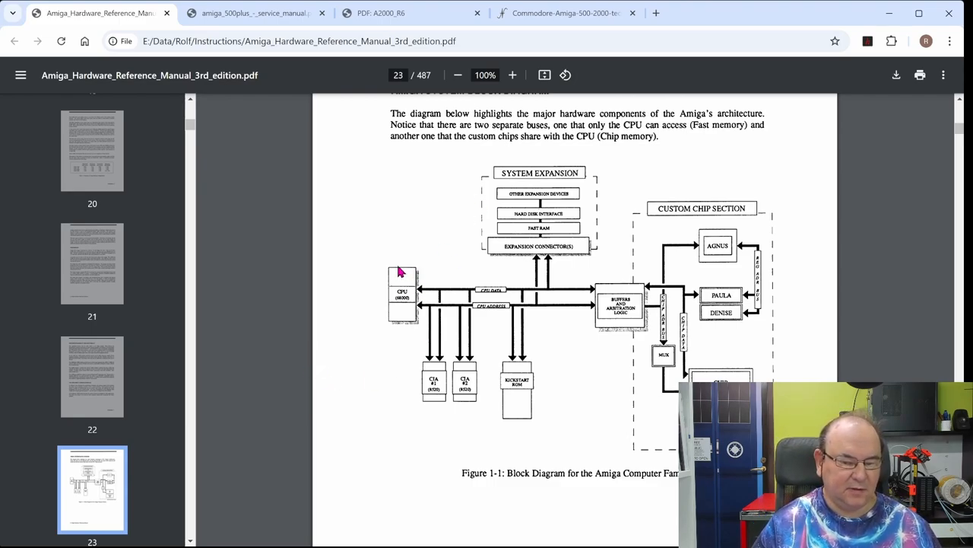
mouse_move(426, 259)
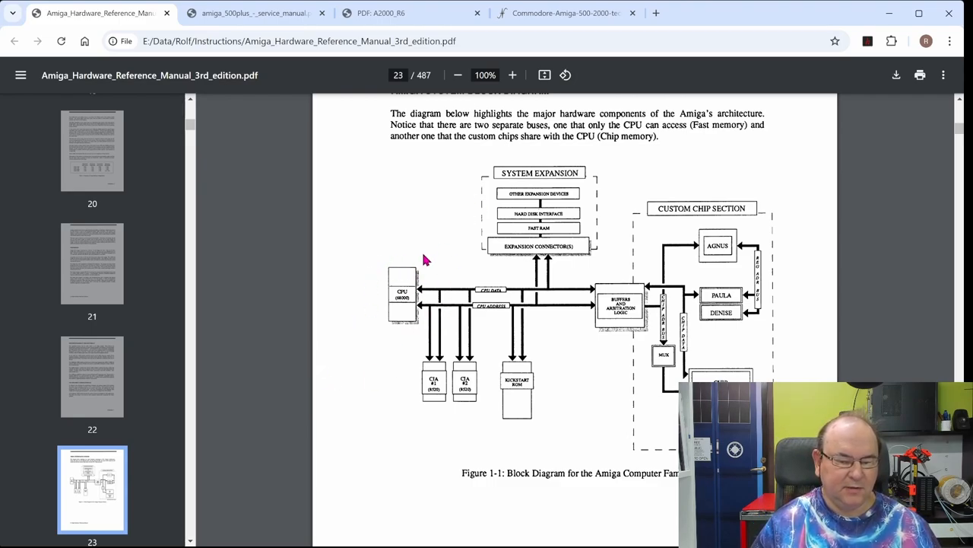
mouse_move(441, 315)
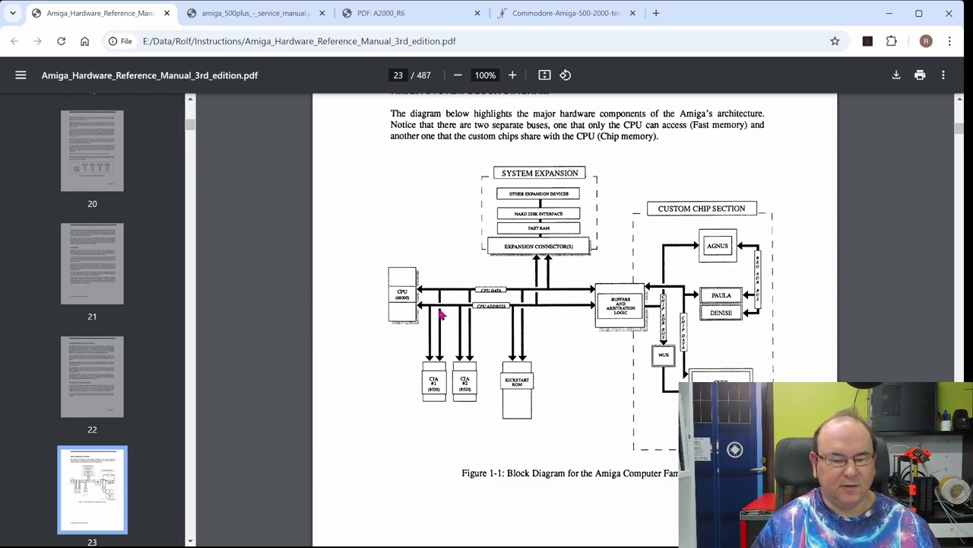
mouse_move(438, 277)
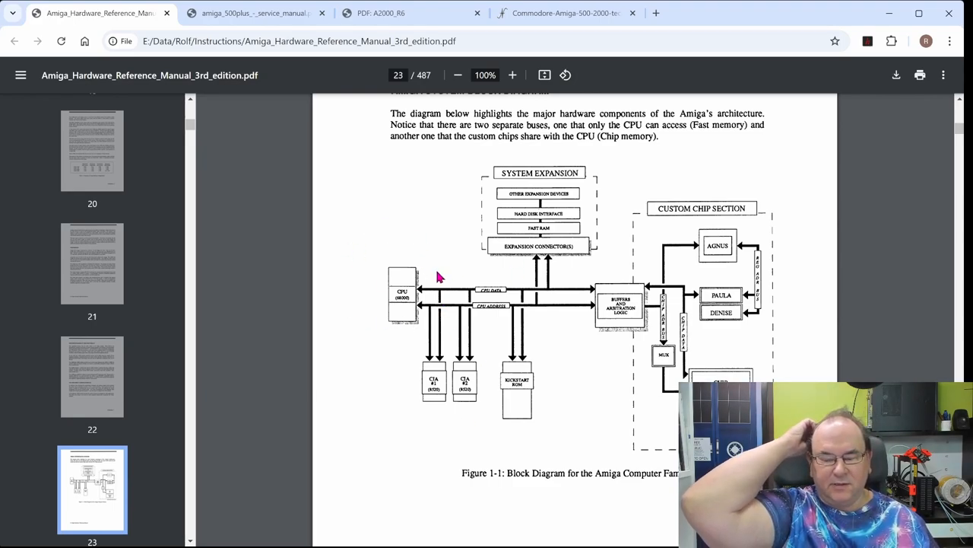
mouse_move(348, 338)
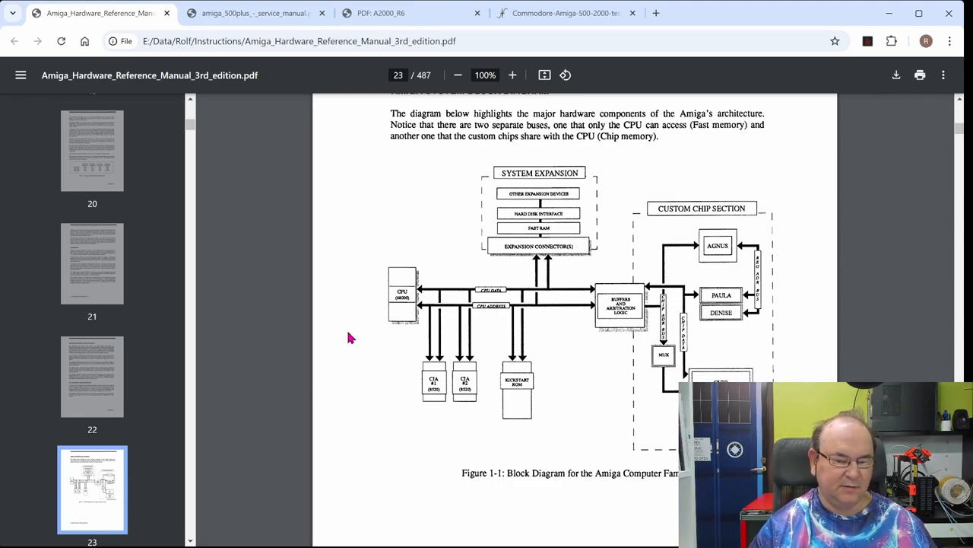
mouse_move(444, 295)
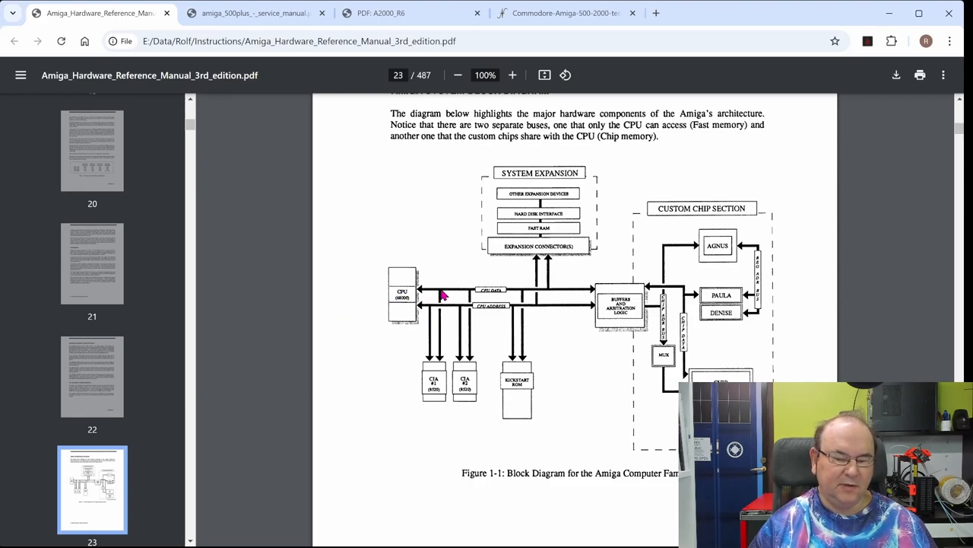
mouse_move(626, 251)
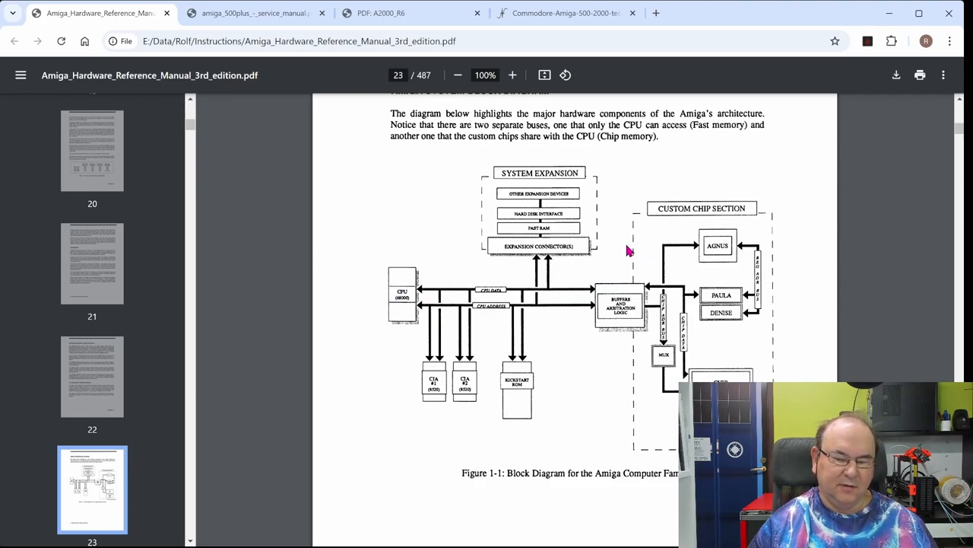
mouse_move(579, 284)
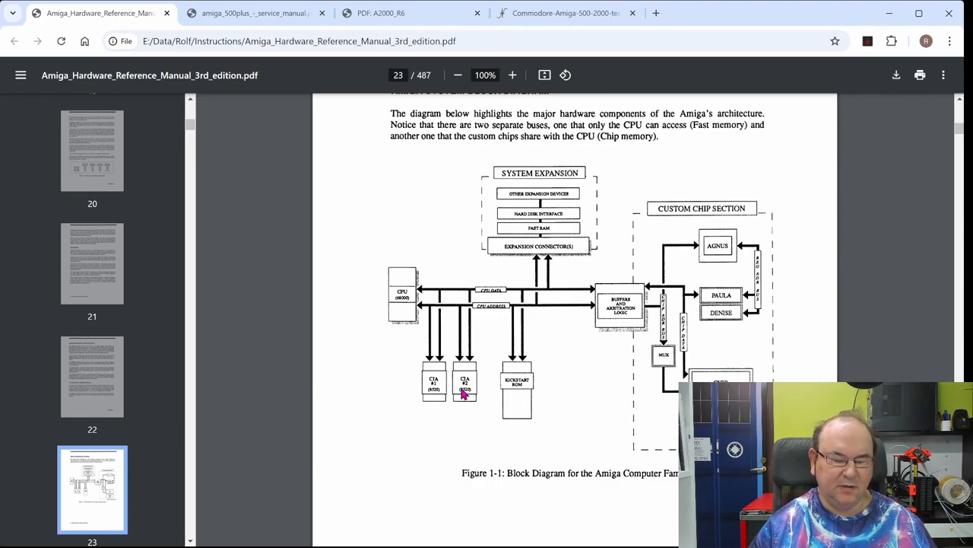
mouse_move(477, 432)
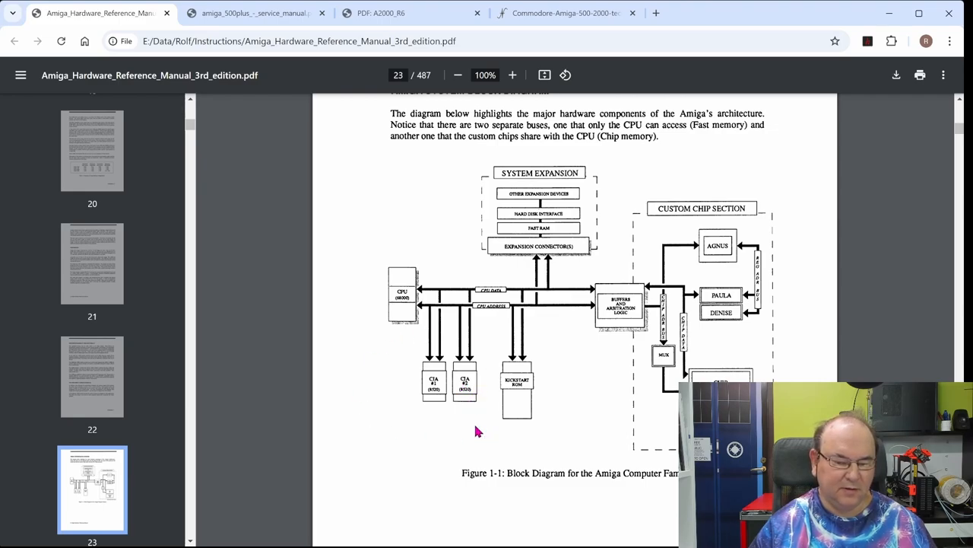
mouse_move(577, 359)
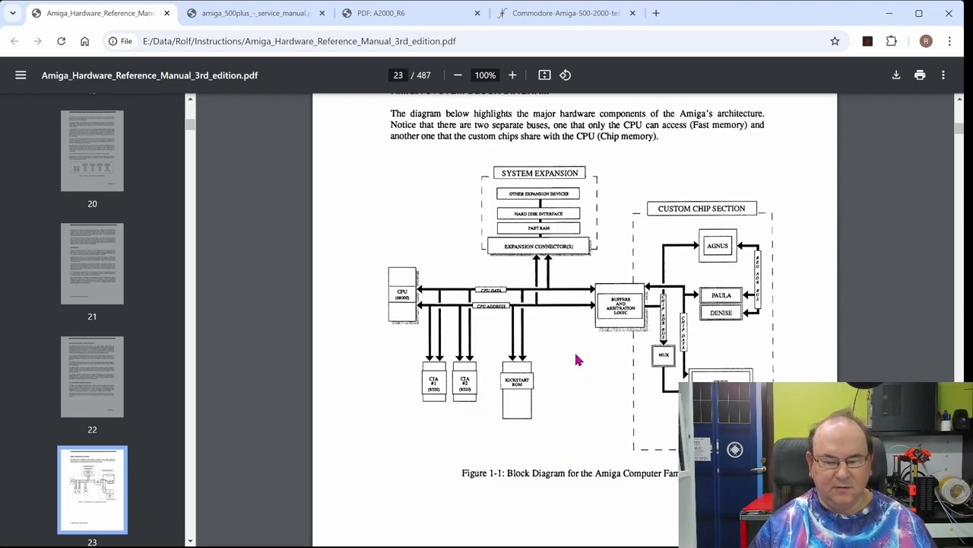
mouse_move(562, 408)
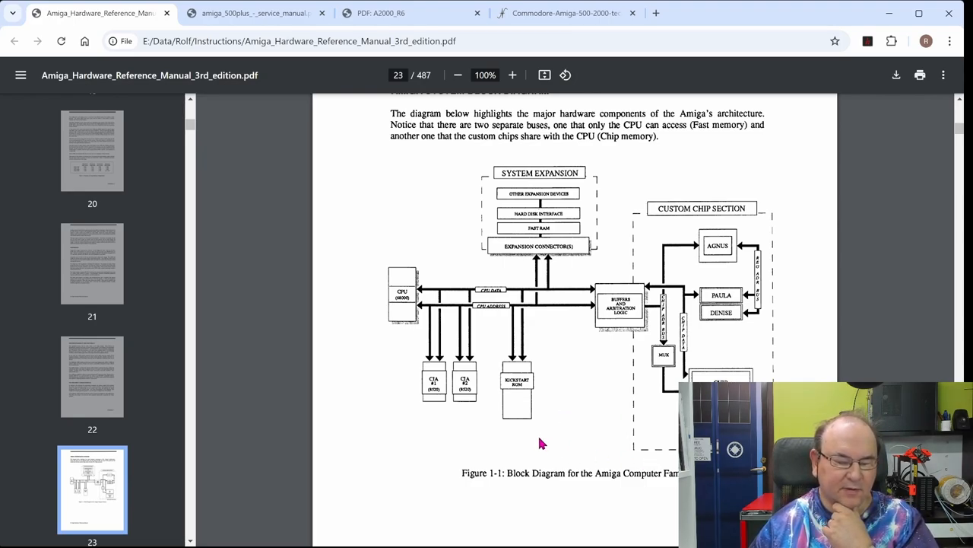
mouse_move(557, 392)
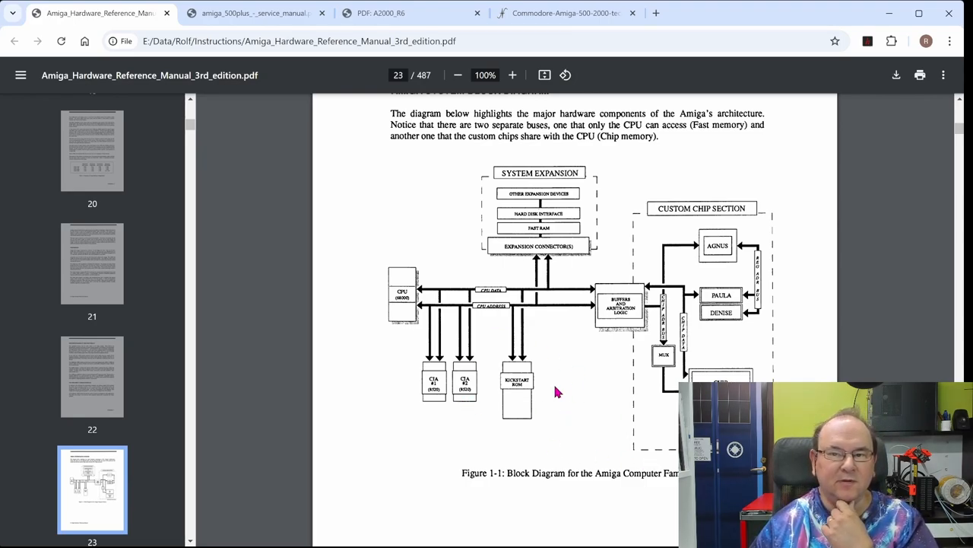
mouse_move(601, 402)
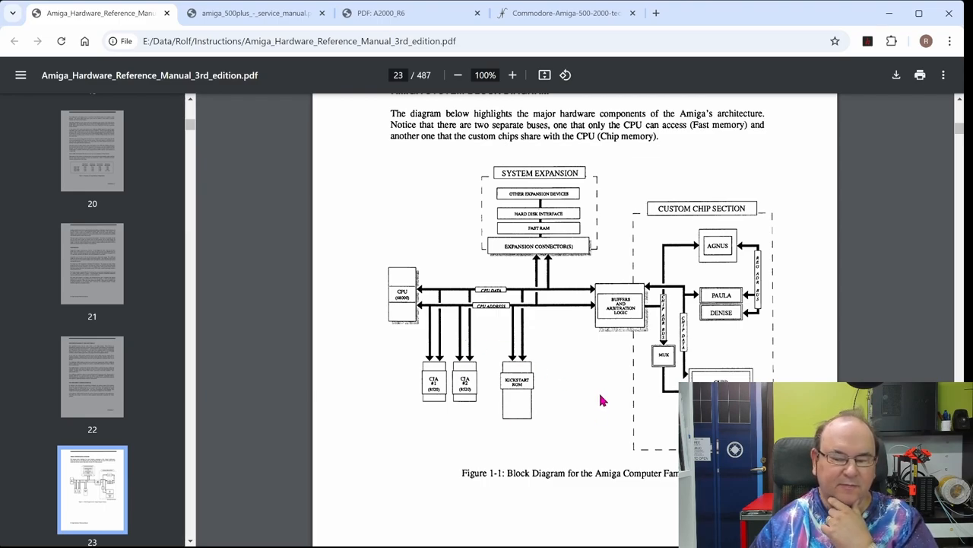
mouse_move(633, 303)
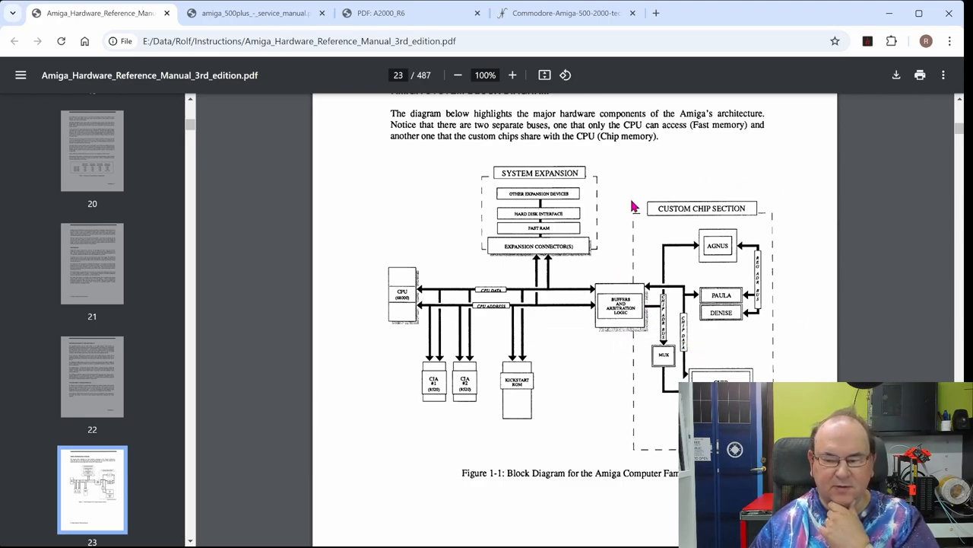
mouse_move(677, 350)
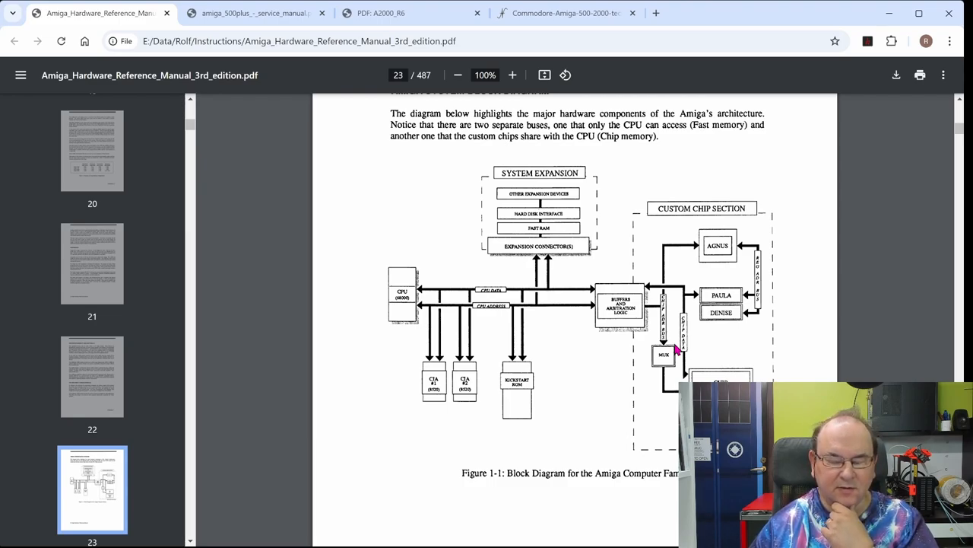
mouse_move(764, 304)
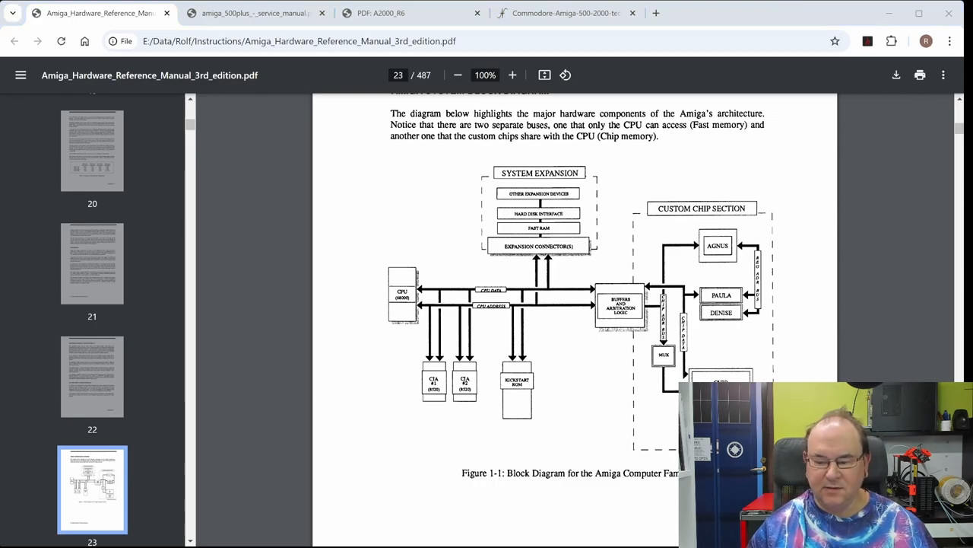
- Switch to the Amiga 500-2000 technical reference manual and scroll from page 16 to the A500 block diagram on page 19
left_click(255, 13)
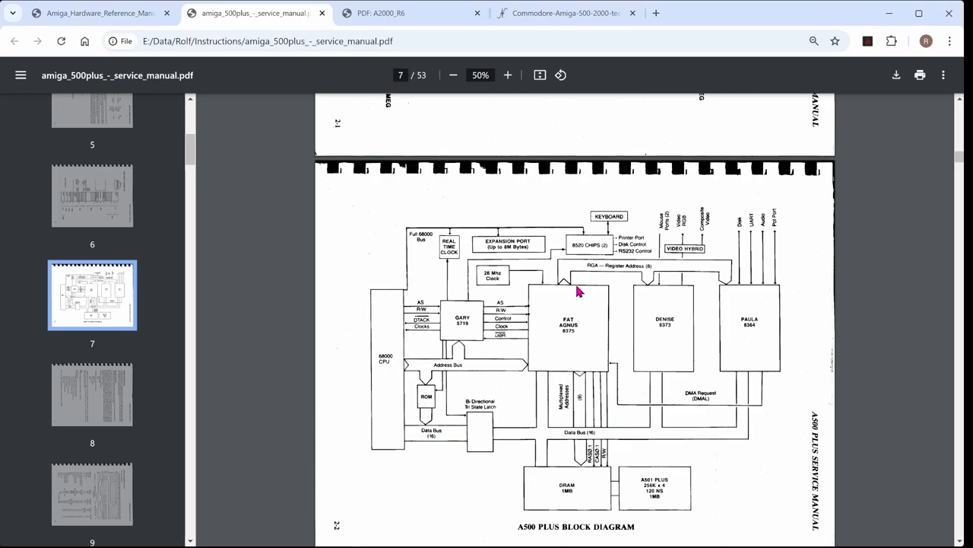
mouse_move(626, 418)
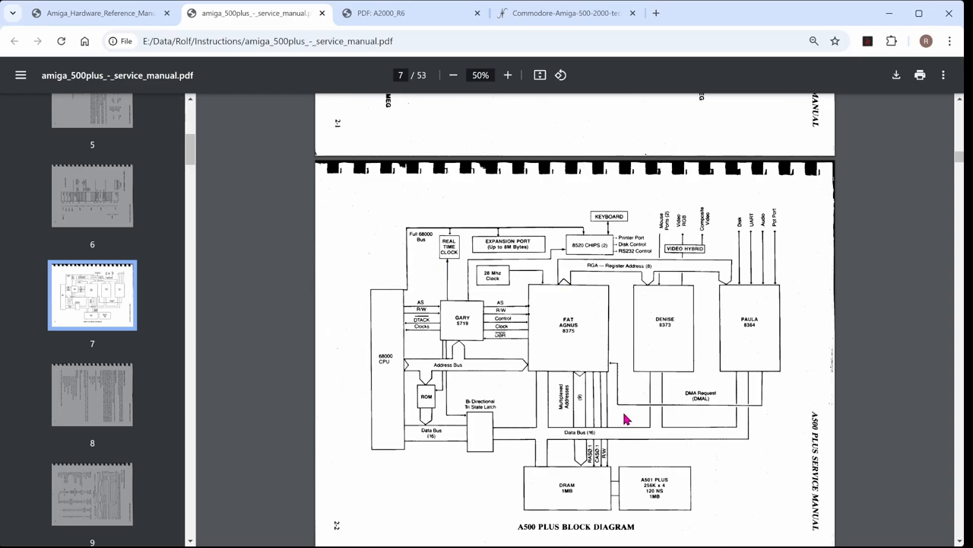
mouse_move(486, 385)
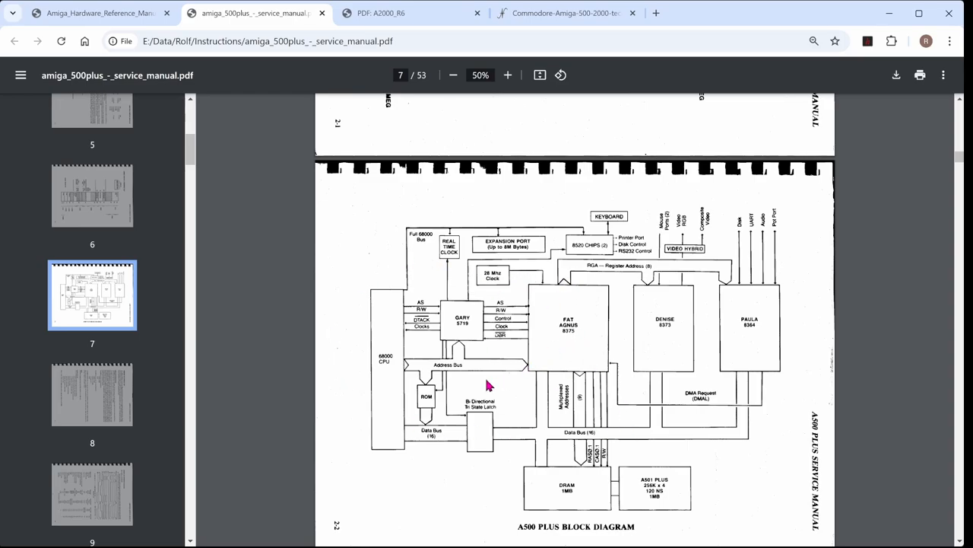
mouse_move(418, 395)
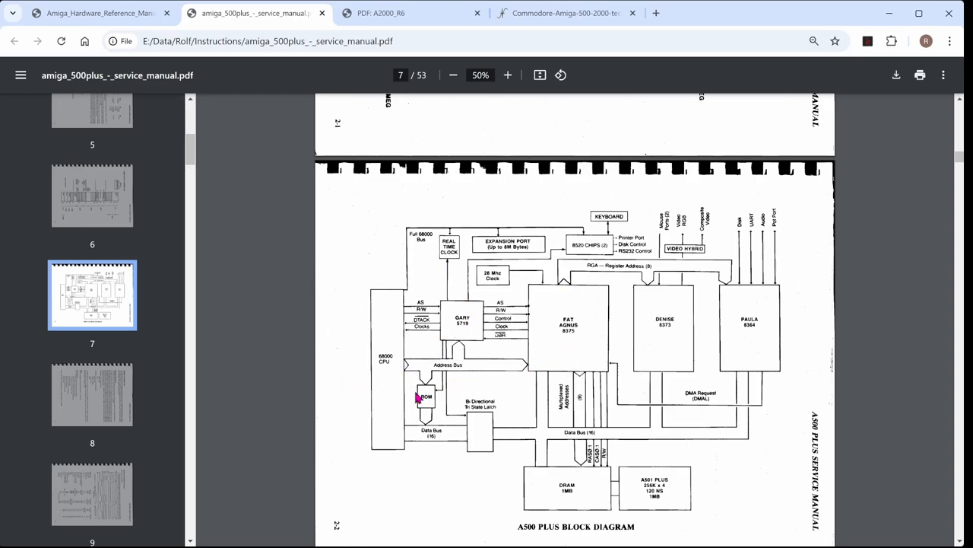
mouse_move(657, 456)
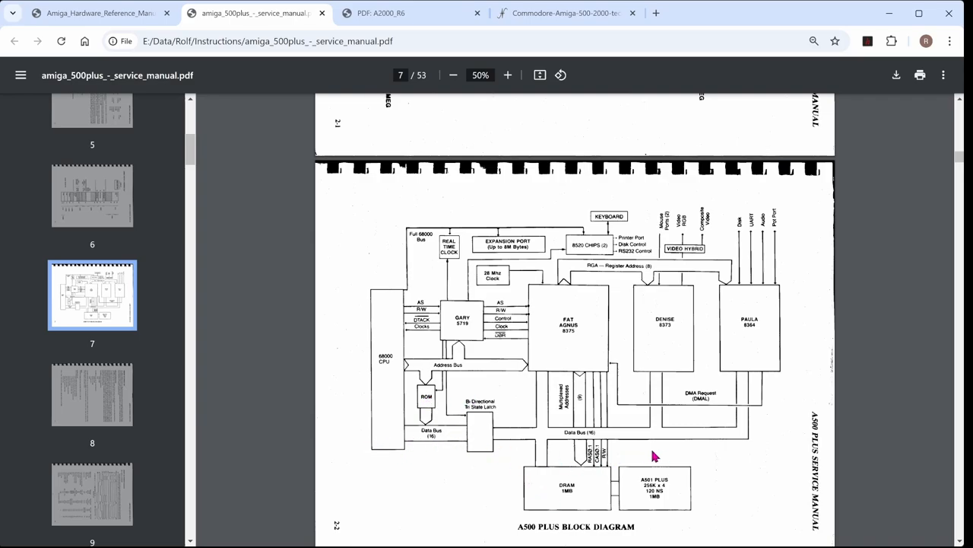
mouse_move(402, 297)
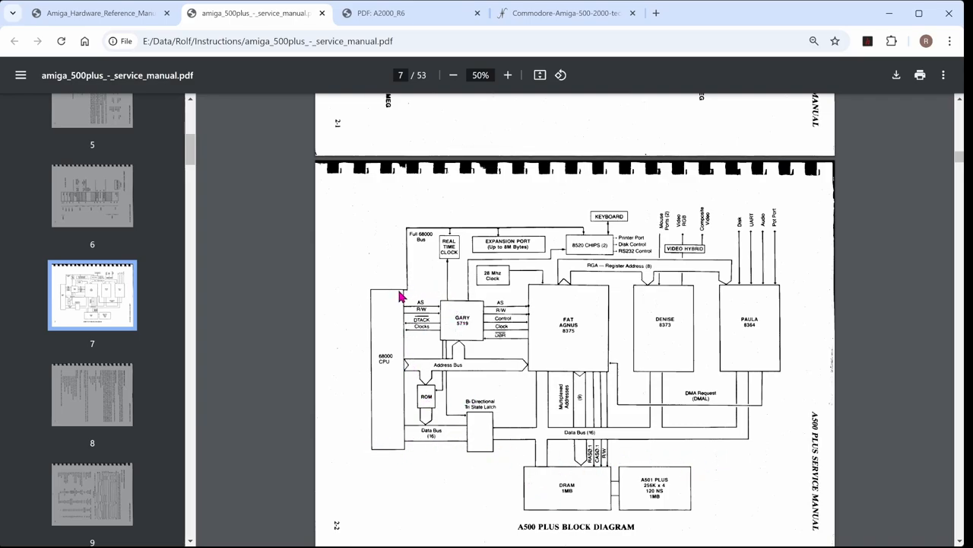
mouse_move(422, 347)
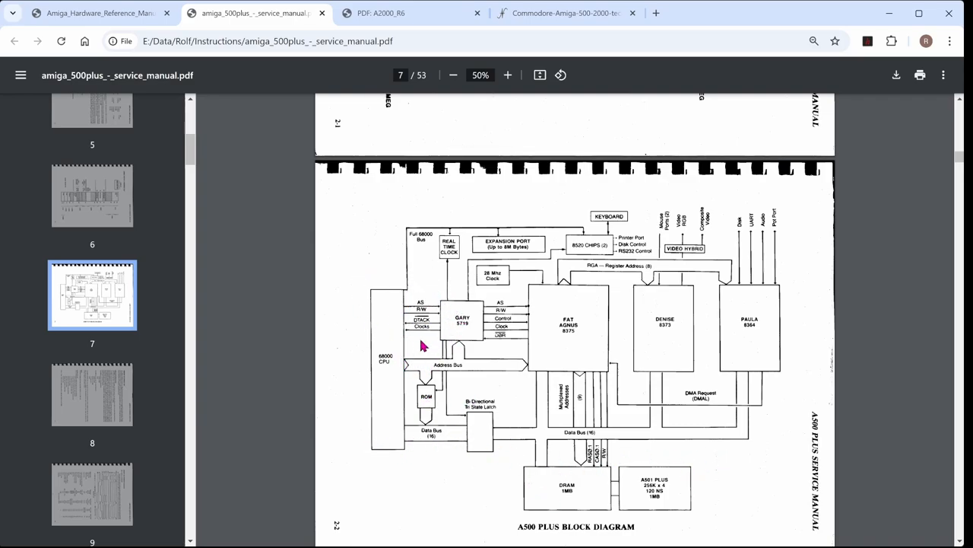
mouse_move(423, 302)
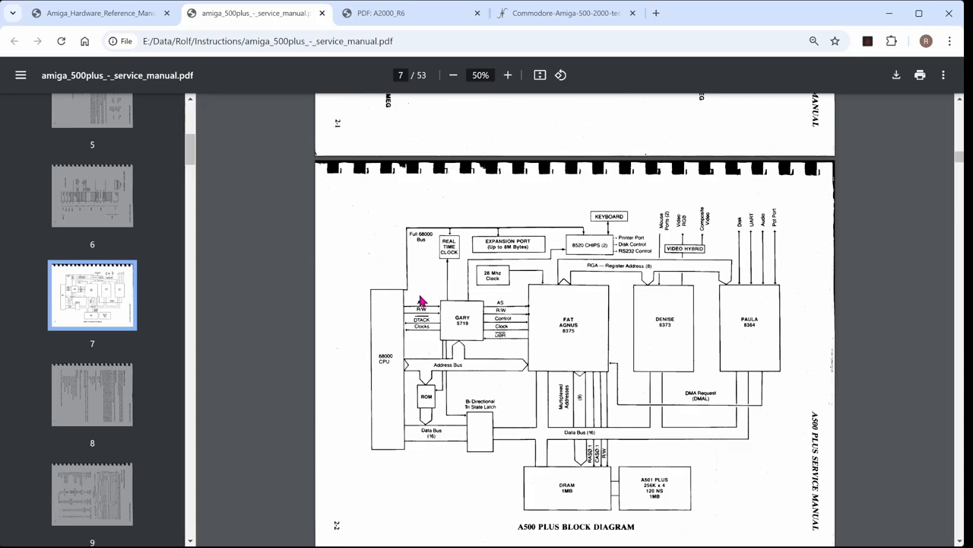
mouse_move(440, 357)
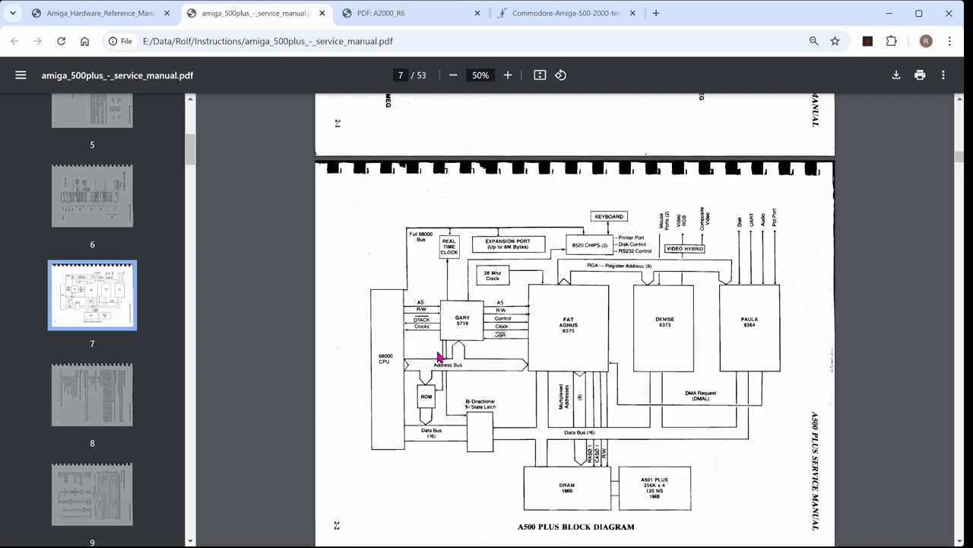
mouse_move(453, 378)
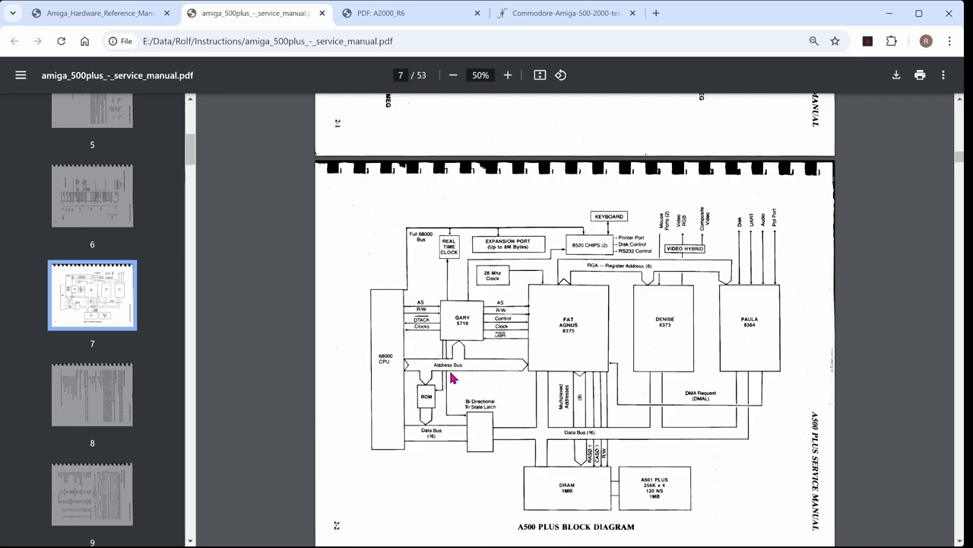
mouse_move(349, 384)
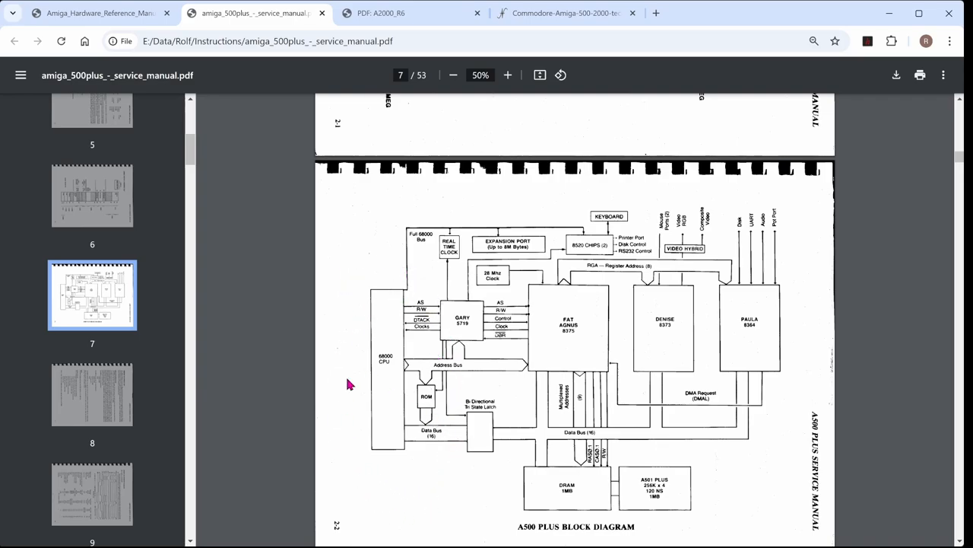
mouse_move(394, 471)
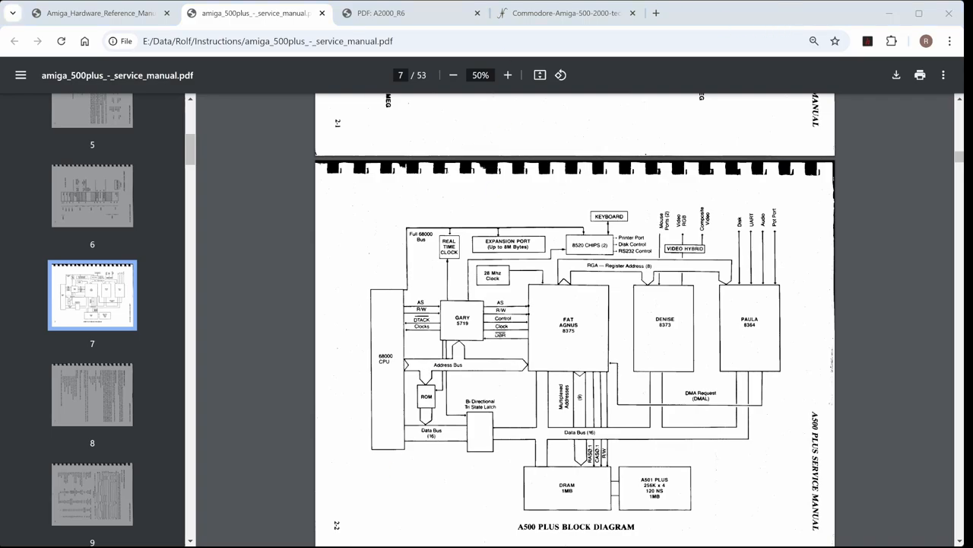
left_click(410, 12)
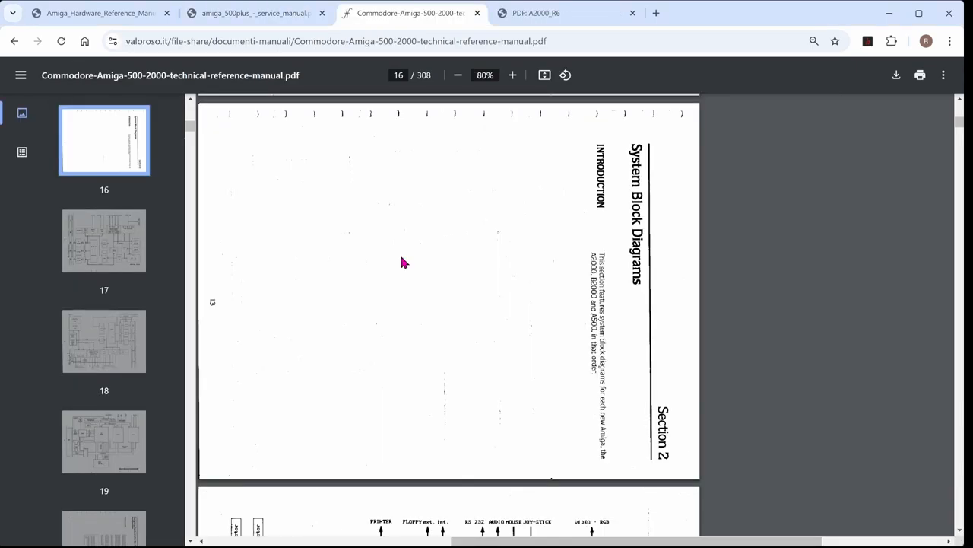
mouse_move(632, 115)
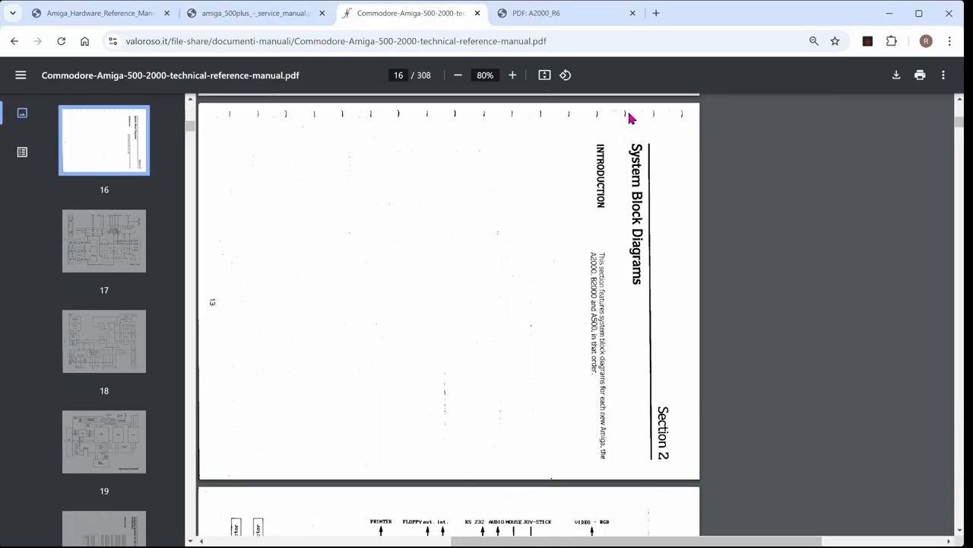
scroll("down", 3)
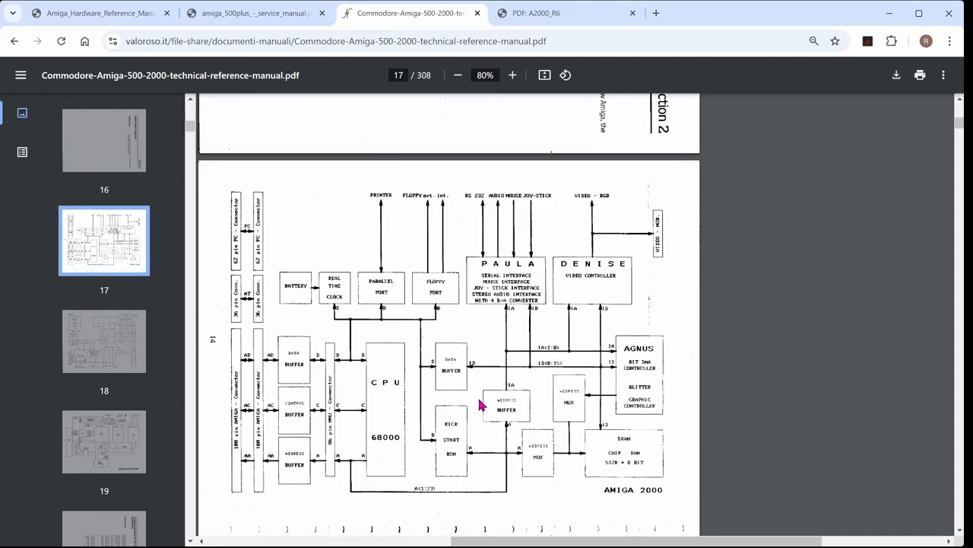
scroll("down", 3)
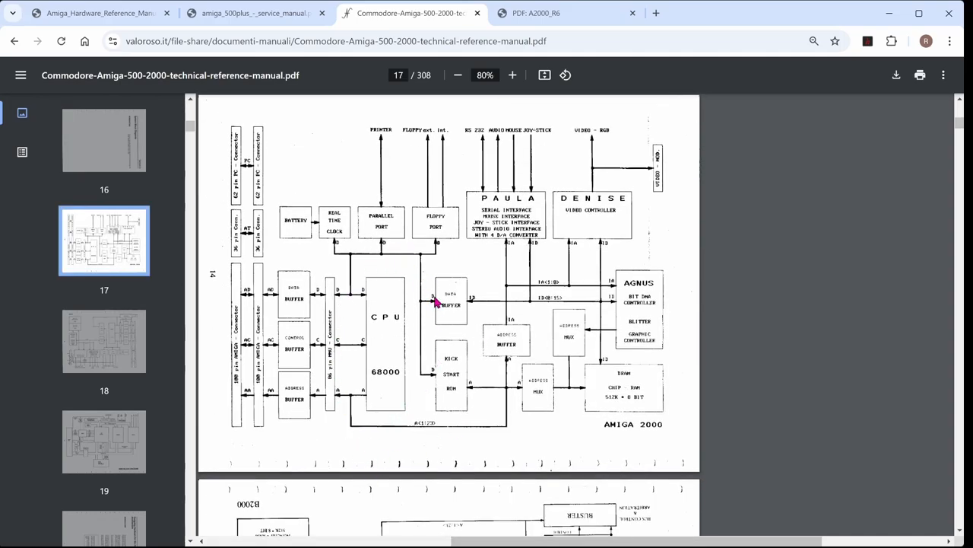
mouse_move(478, 439)
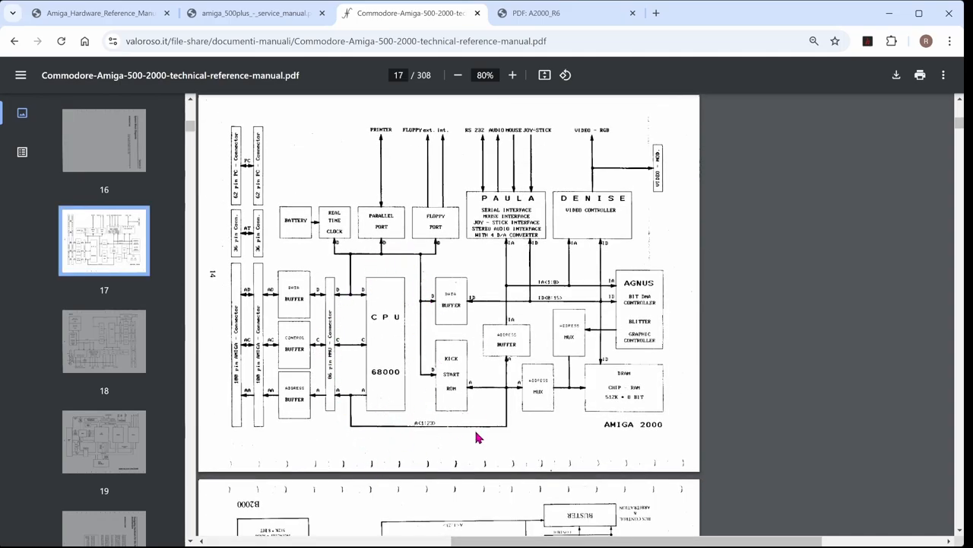
scroll("down", 3)
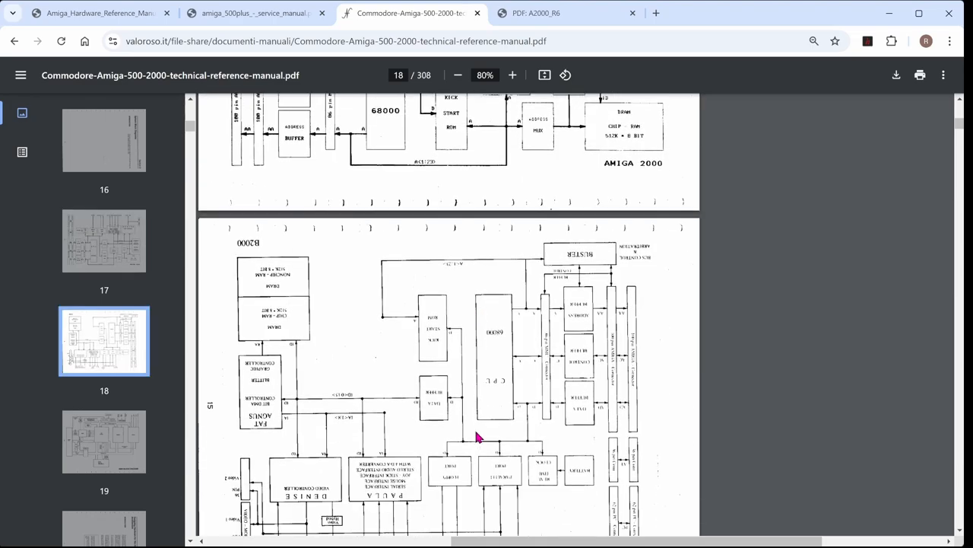
scroll("down", 3)
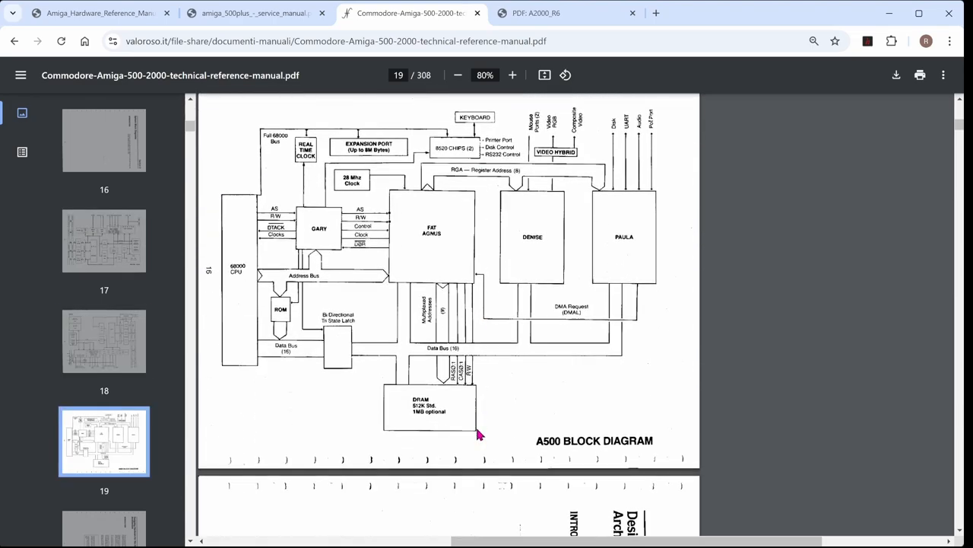
scroll("down", 3)
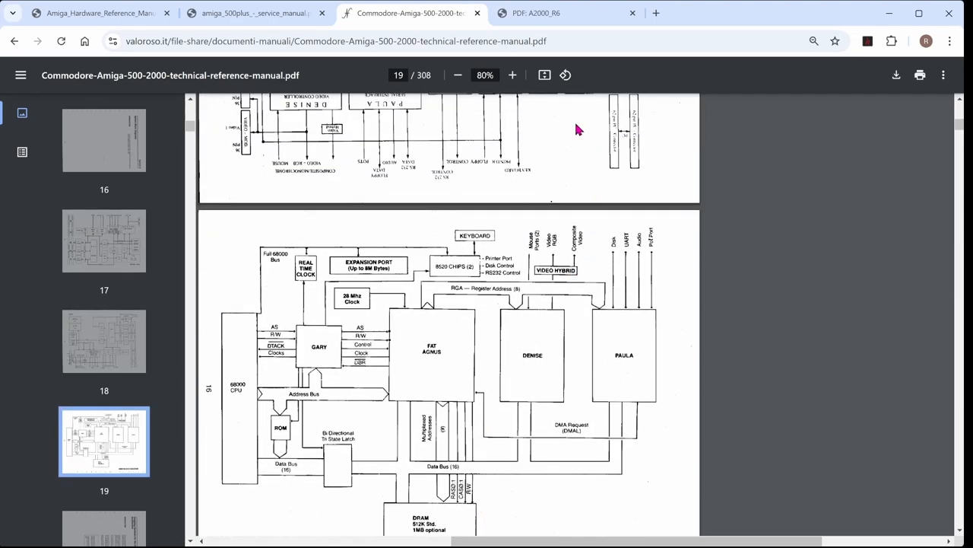
- Switch to the A2000_R6 schematic showing the MC68000 CPU sheet on page 2
left_click(535, 12)
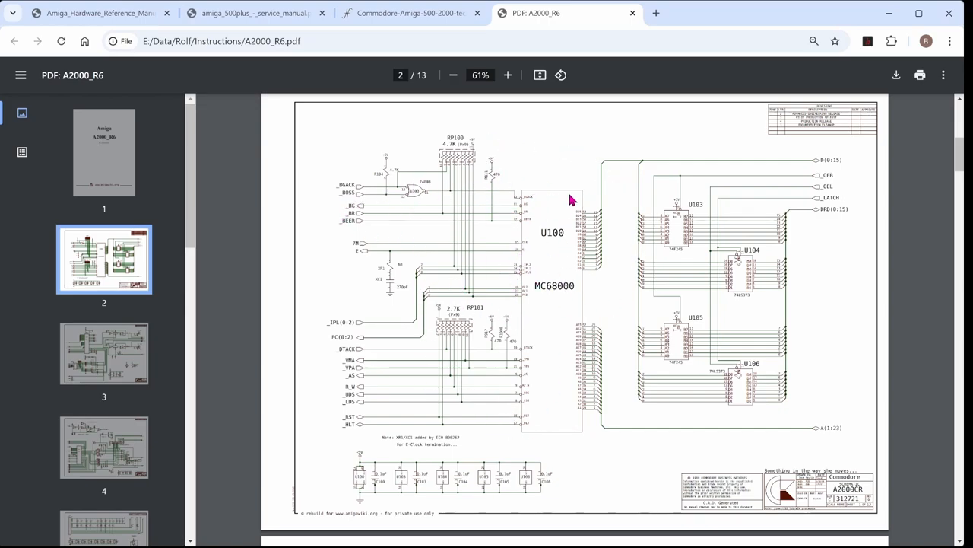
mouse_move(594, 177)
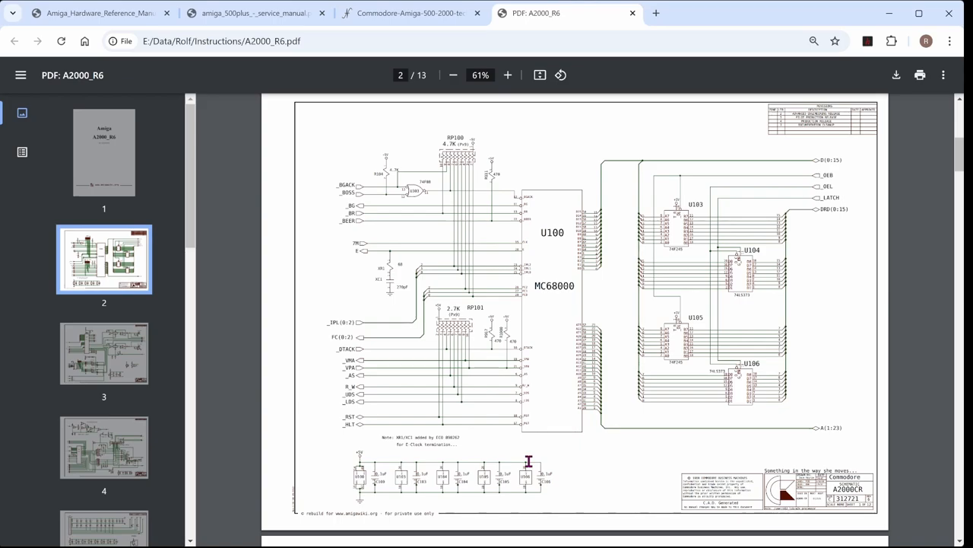
mouse_move(550, 410)
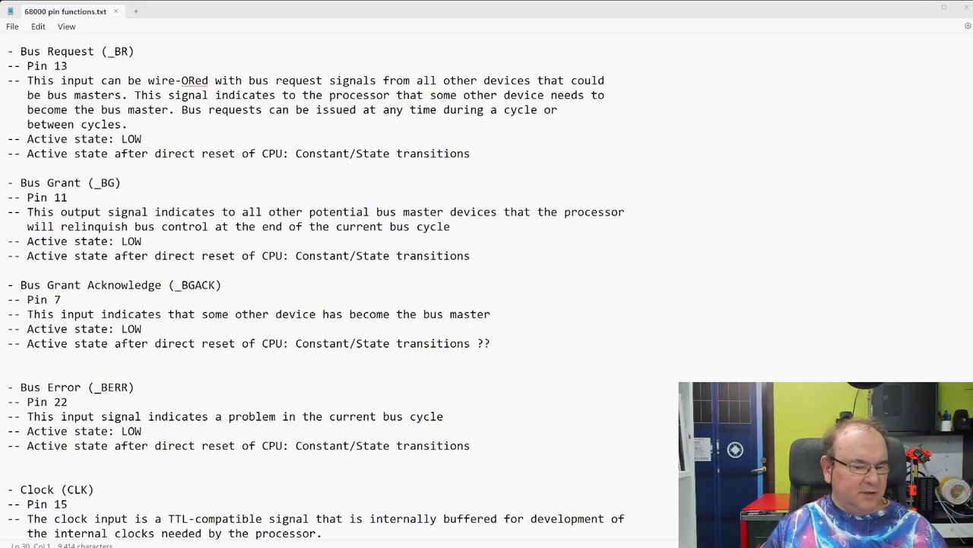
- Scroll the pin notes down to the Clock, Enable (E) and interrupt control entries
scroll("down", 3)
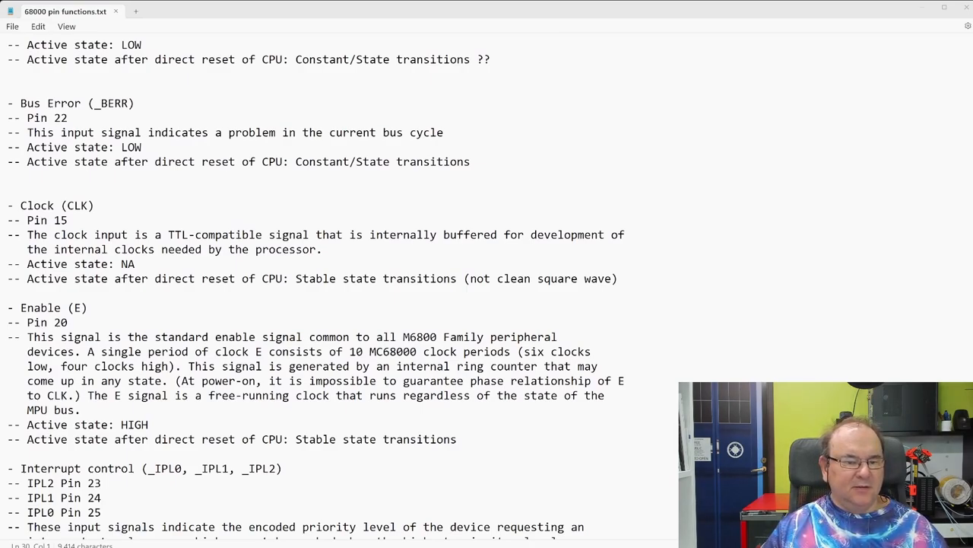
scroll("down", 3)
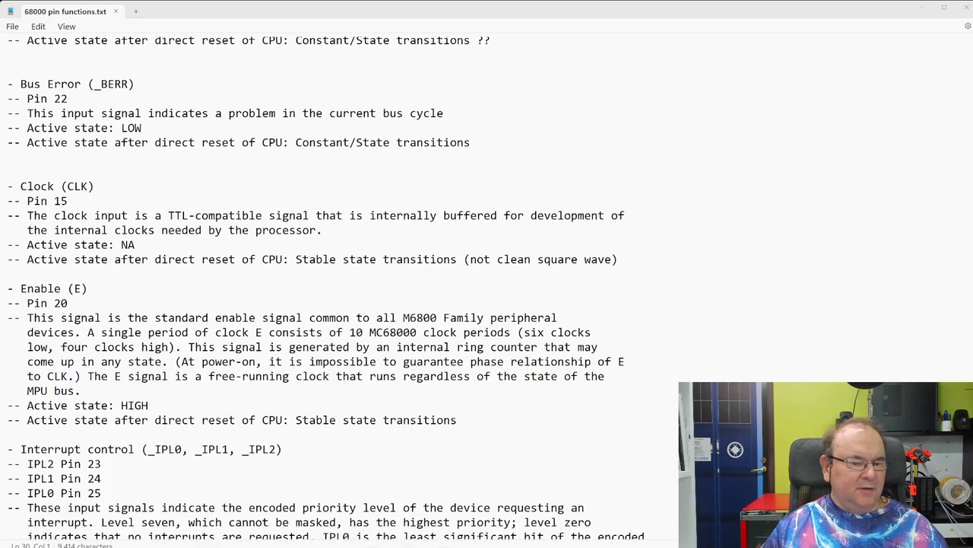
scroll("down", 3)
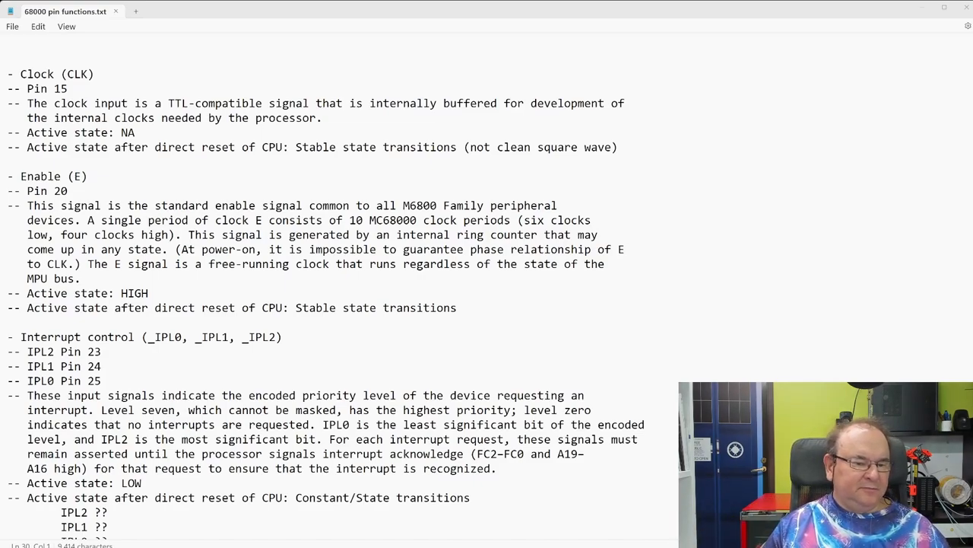
scroll("down", 3)
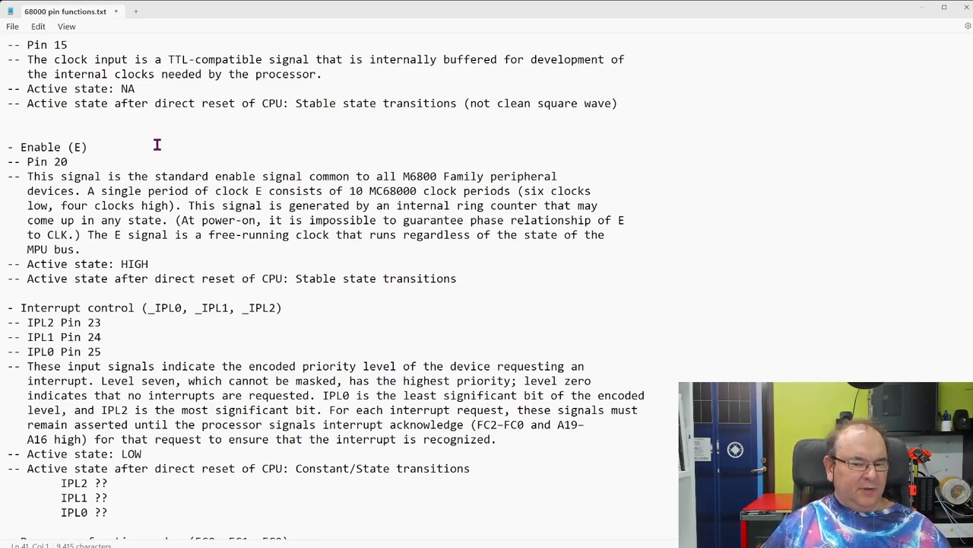
mouse_move(552, 266)
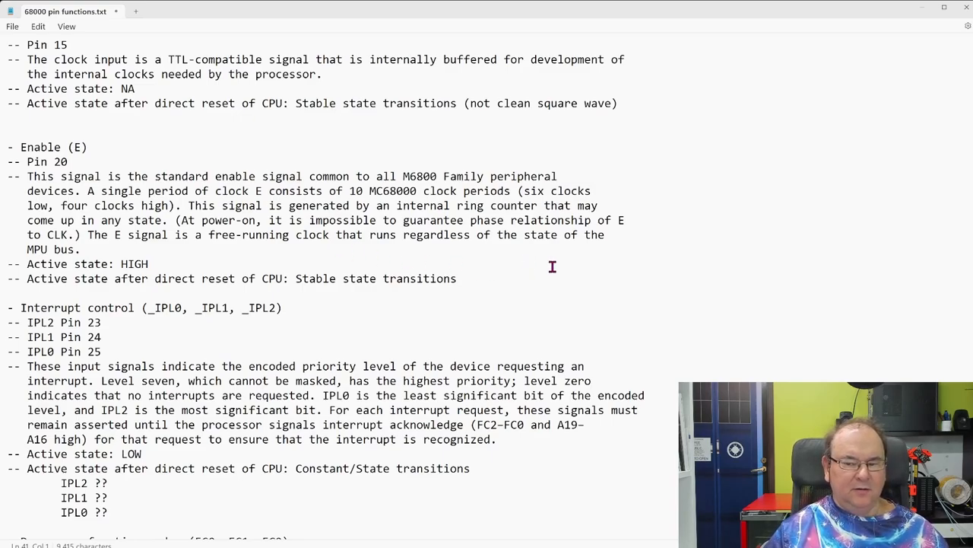
mouse_move(499, 262)
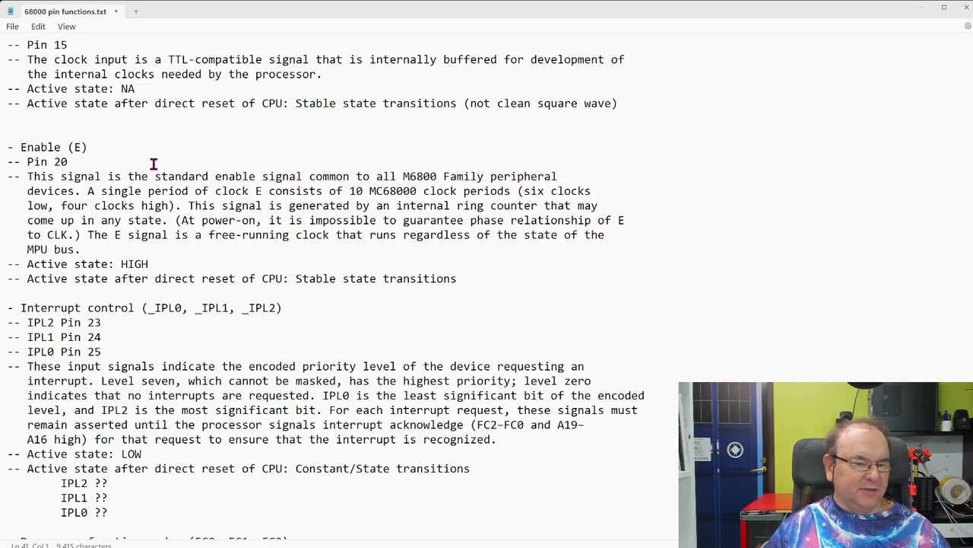
mouse_move(298, 271)
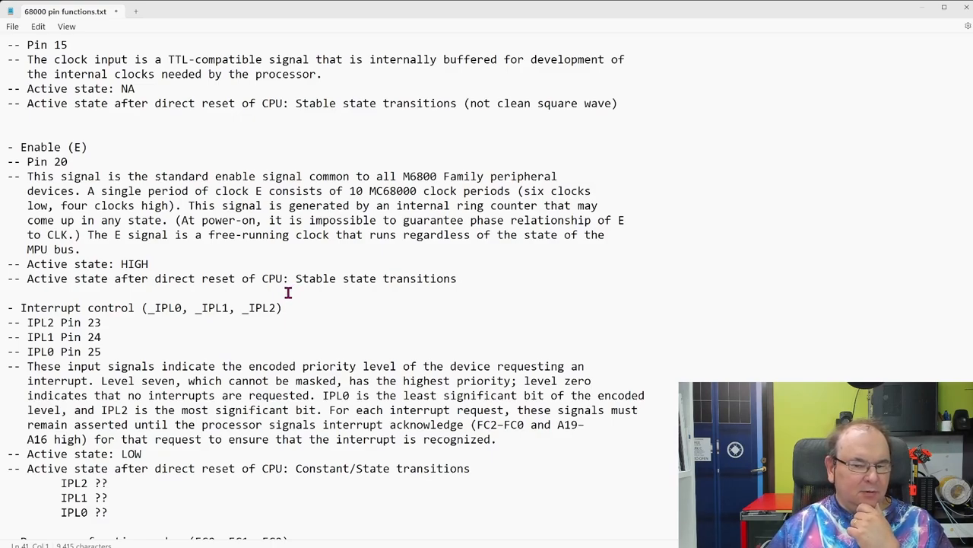
scroll("down", 3)
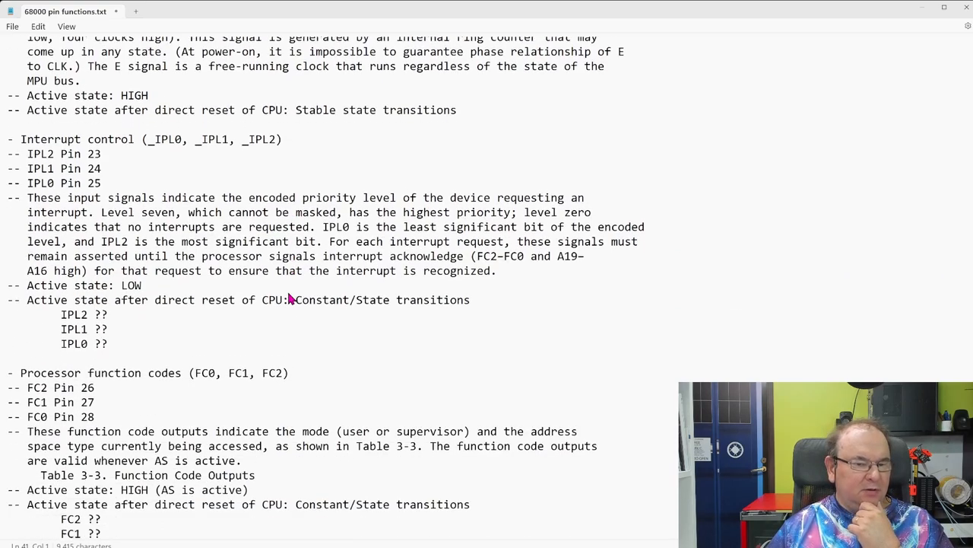
scroll("down", 3)
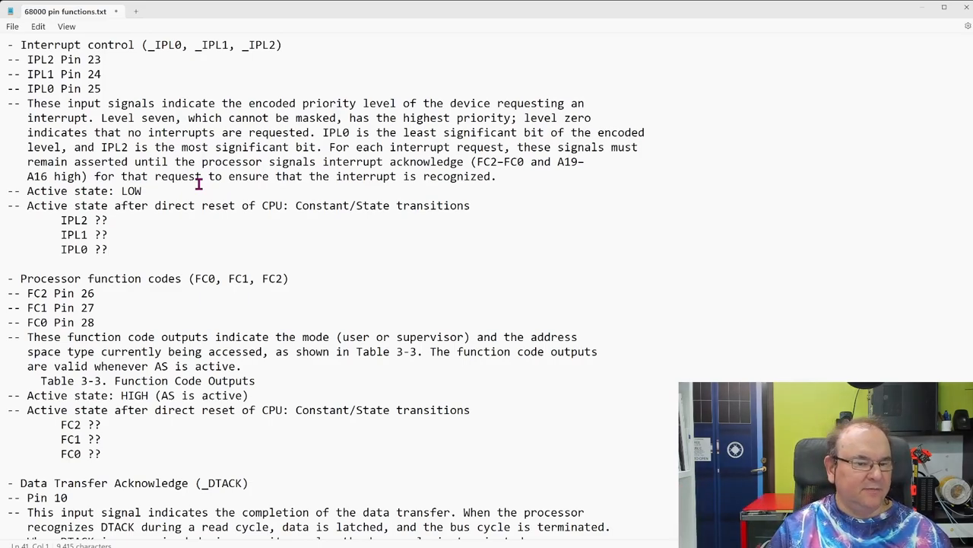
mouse_move(526, 185)
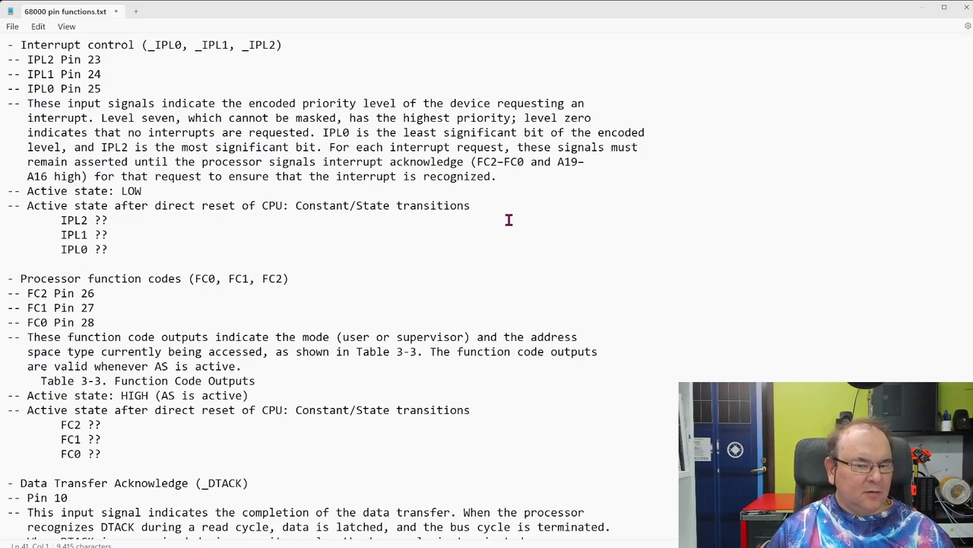
- Scroll down to the processor function codes, DTACK and valid memory address entries
scroll("down", 3)
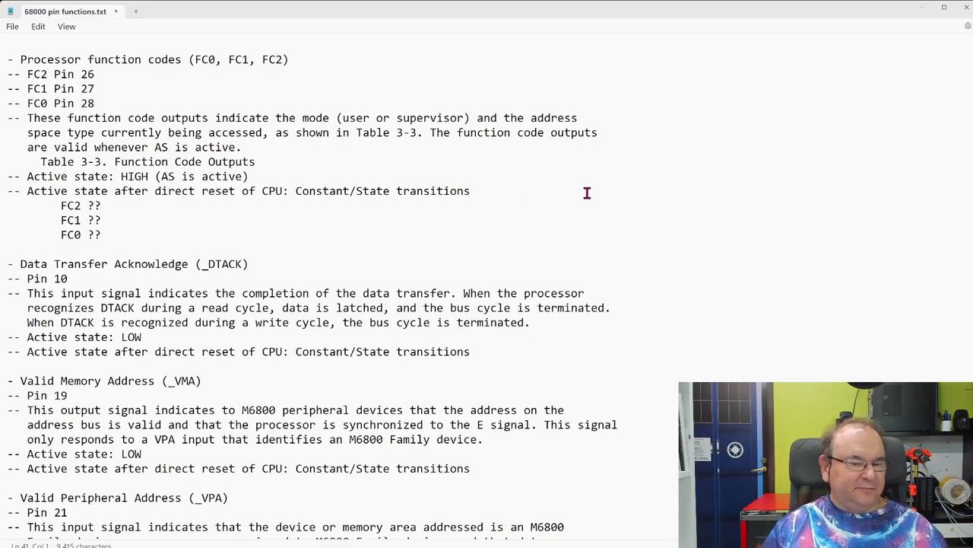
- Scroll down so the _DTACK entry tops the window, with VMA, VPA and address strobe below
scroll("down", 3)
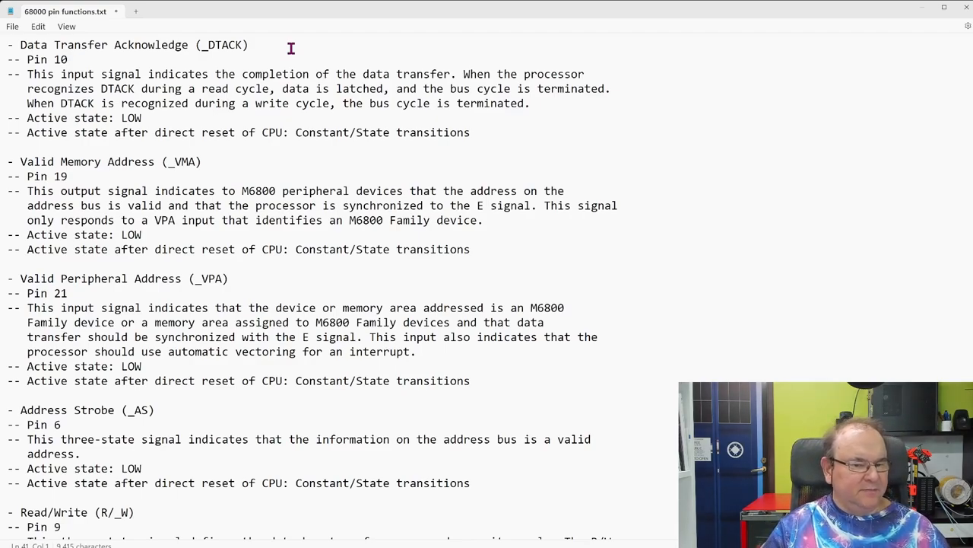
mouse_move(402, 213)
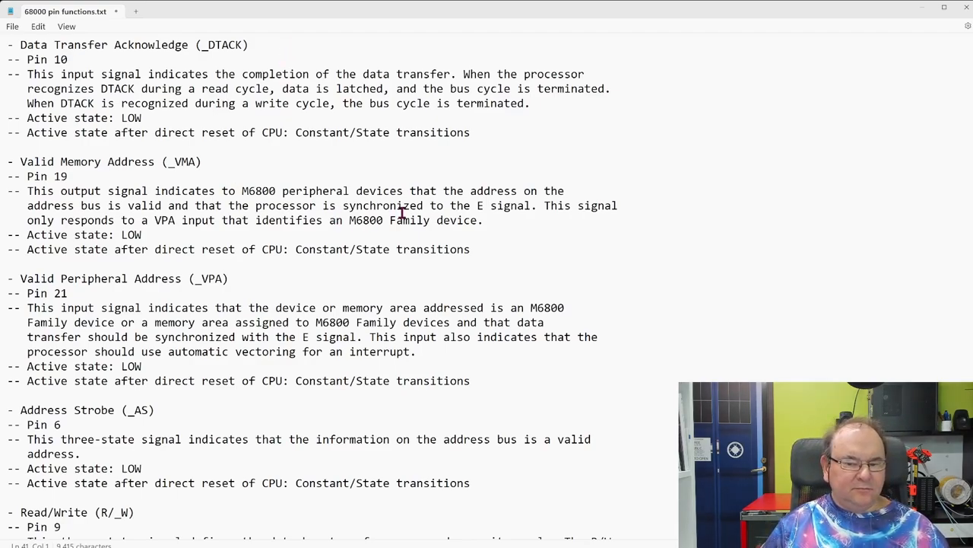
mouse_move(384, 249)
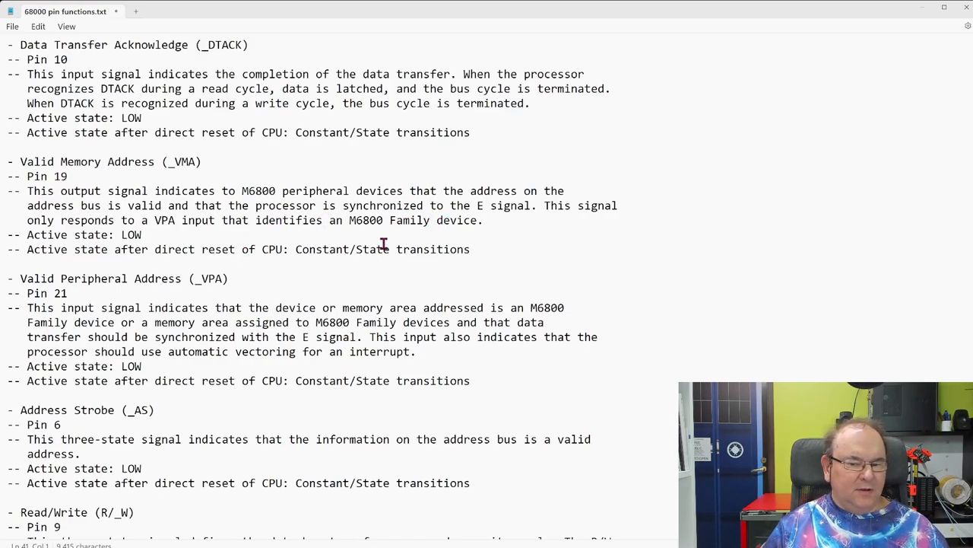
- Select the word M6800 in the _VMA description and scroll to the read/write and data strobes entries
double_click(365, 219)
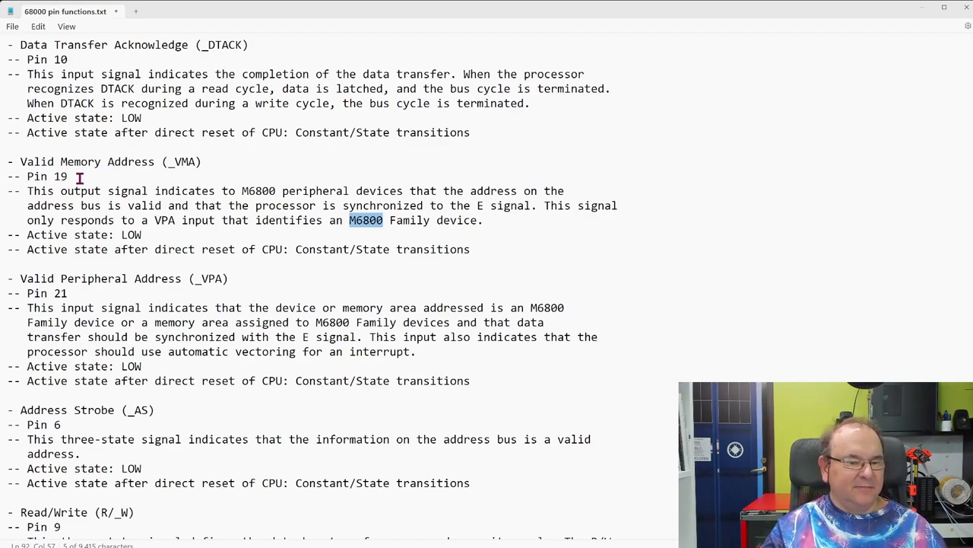
mouse_move(424, 225)
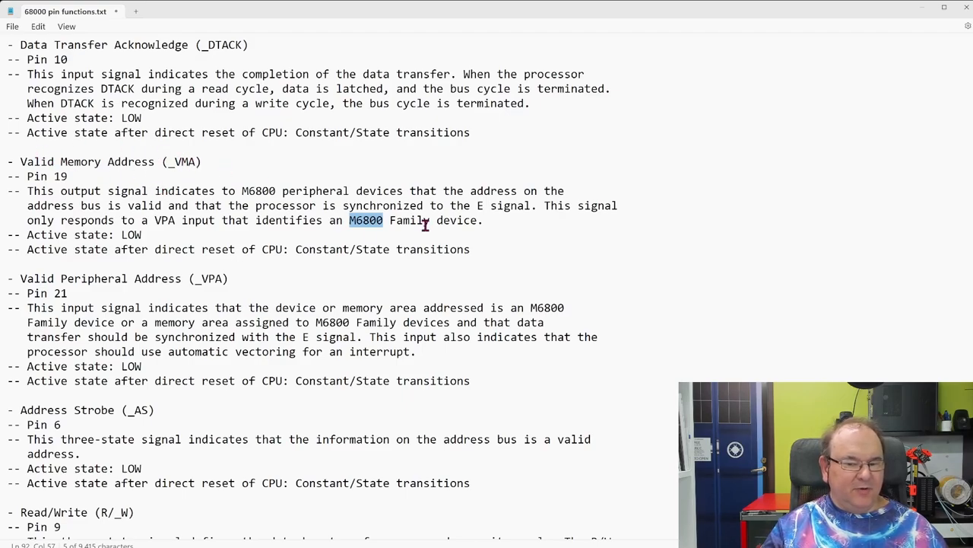
mouse_move(457, 268)
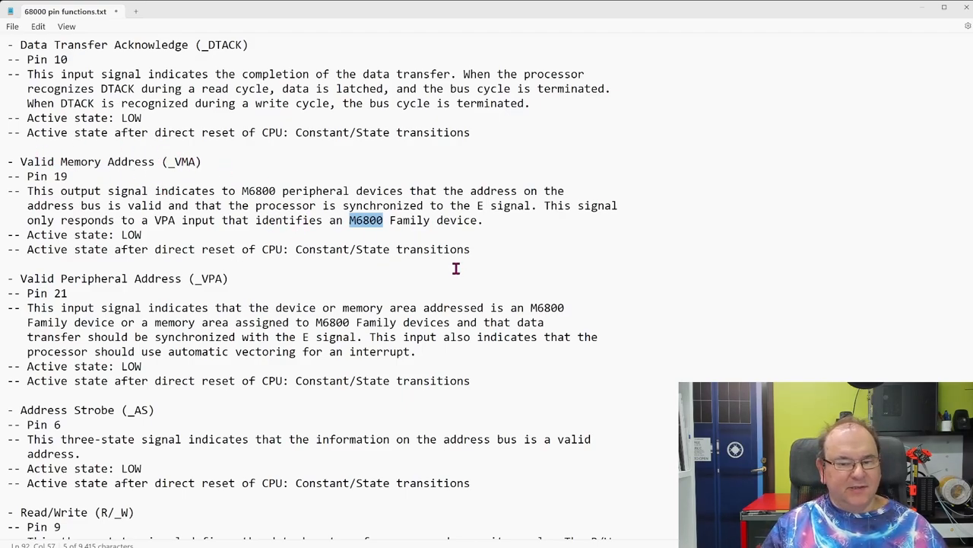
mouse_move(146, 268)
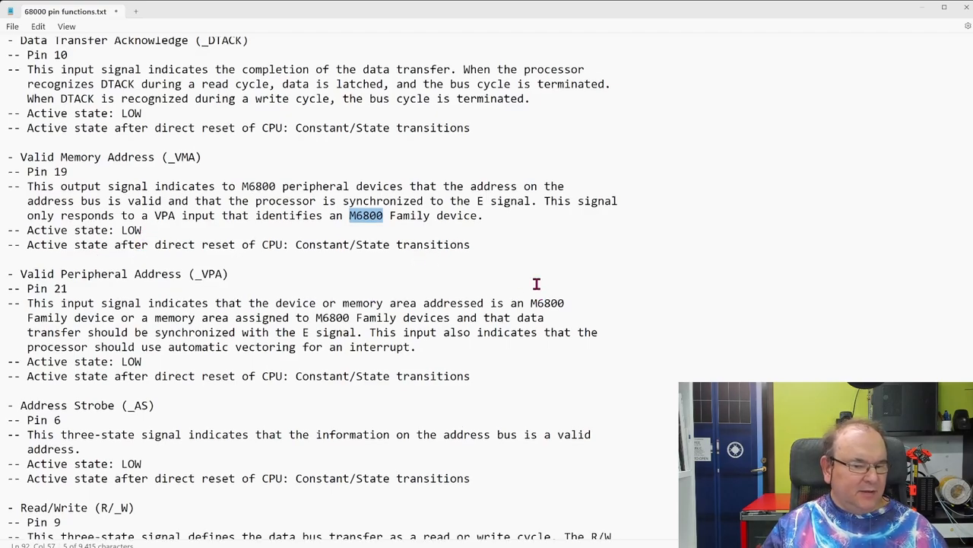
scroll("down", 3)
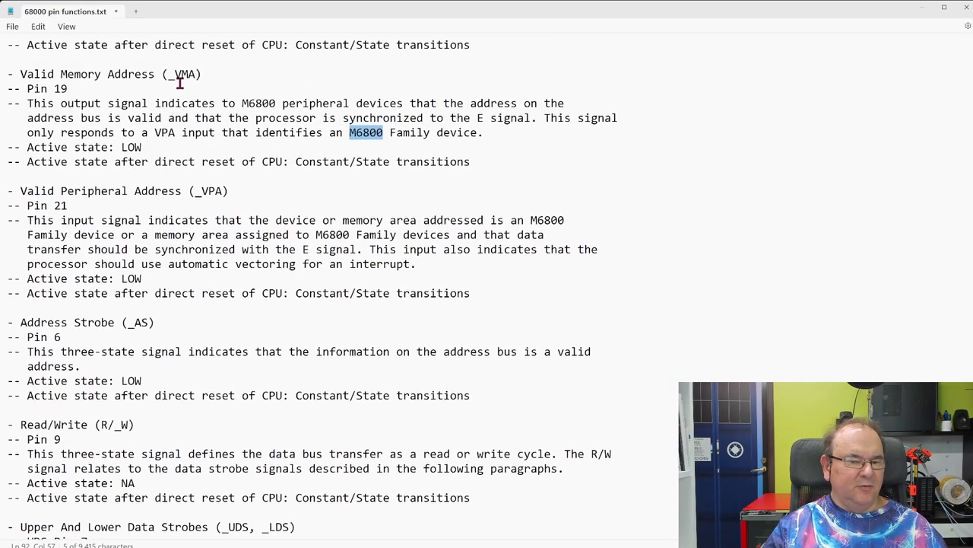
- Scroll down to the address strobe, read/write and upper/lower data strobes entries
scroll("down", 3)
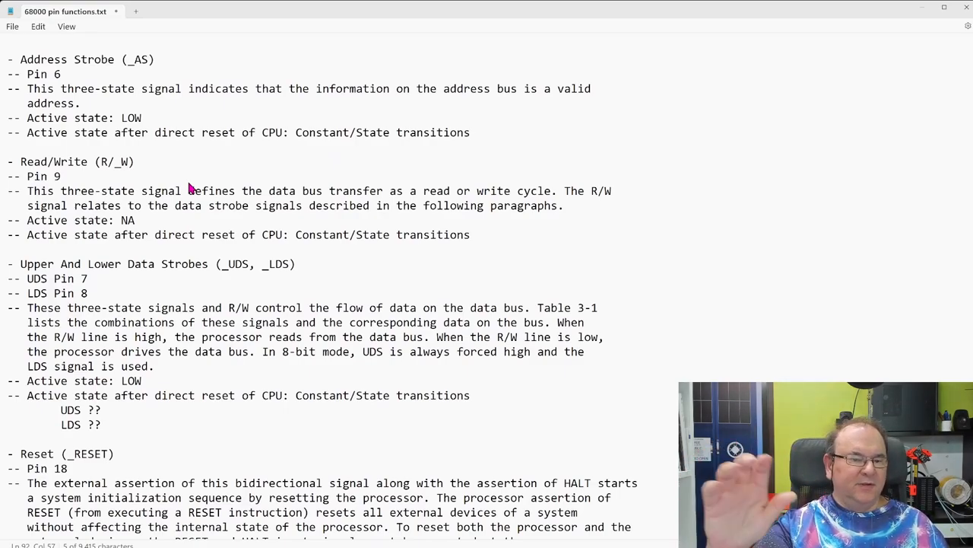
mouse_move(251, 114)
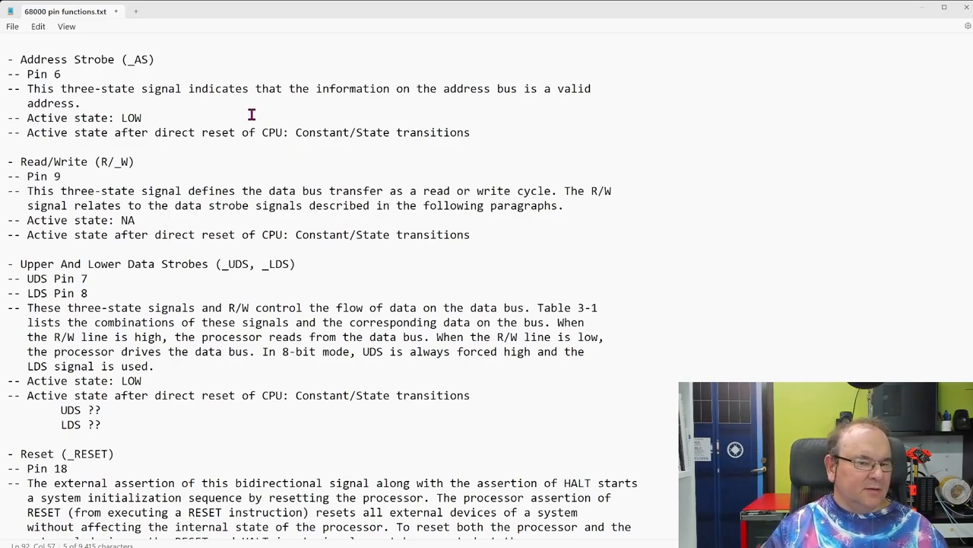
mouse_move(511, 119)
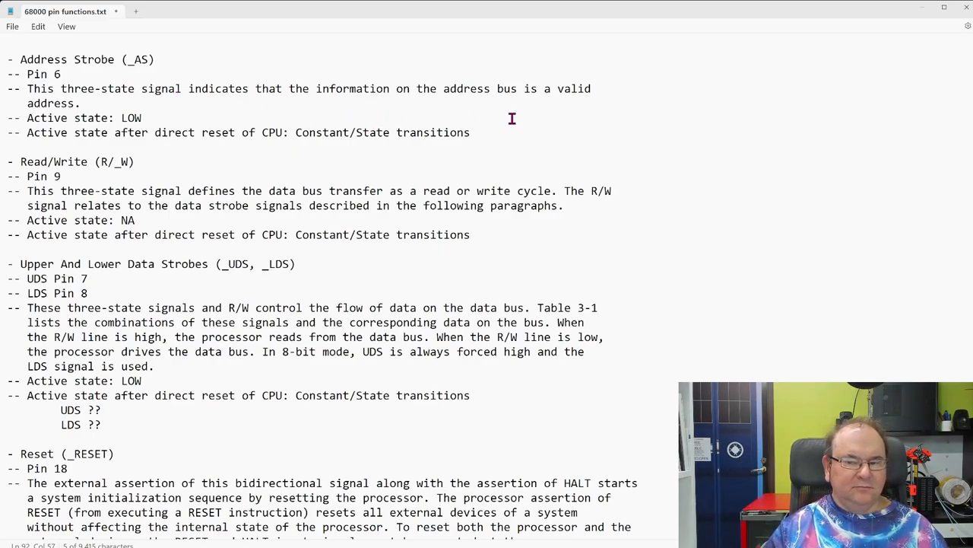
mouse_move(24, 59)
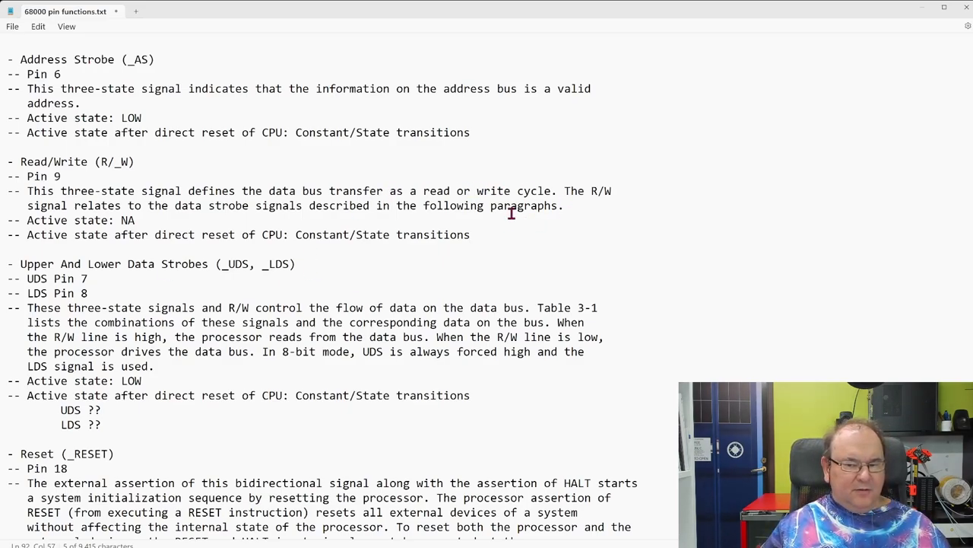
- Select the R/_W signal name, then scroll down to the reset entry on pin 18 and the halt entry
left_click(105, 161)
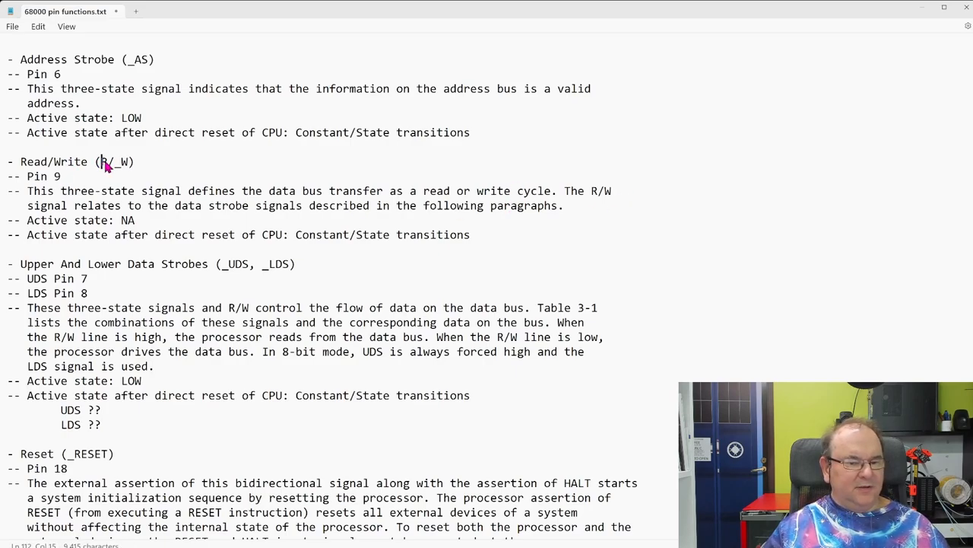
double_click(113, 162)
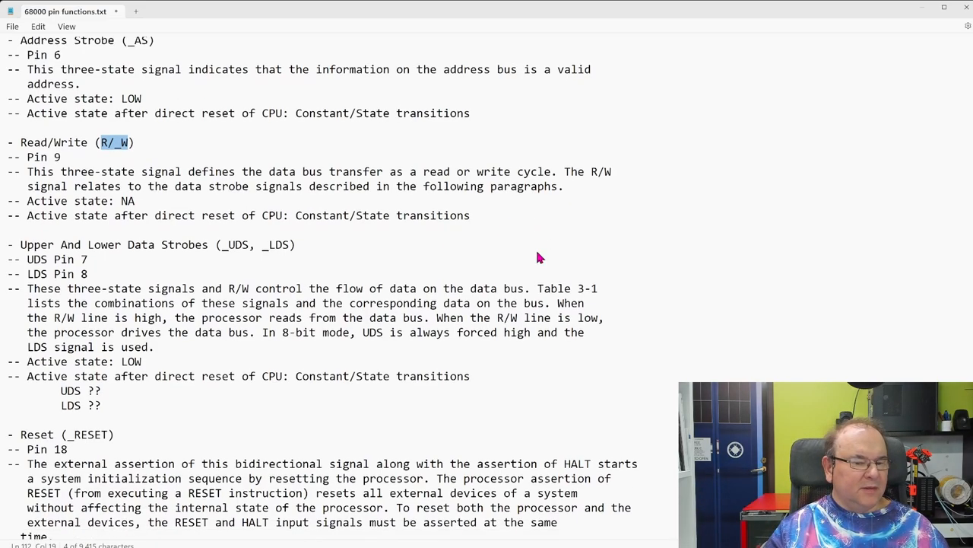
scroll("down", 3)
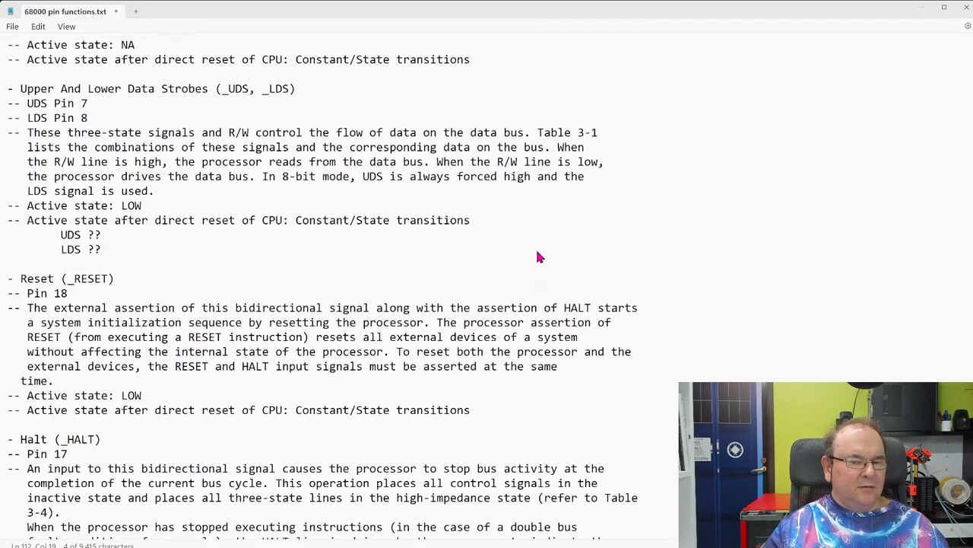
mouse_move(196, 94)
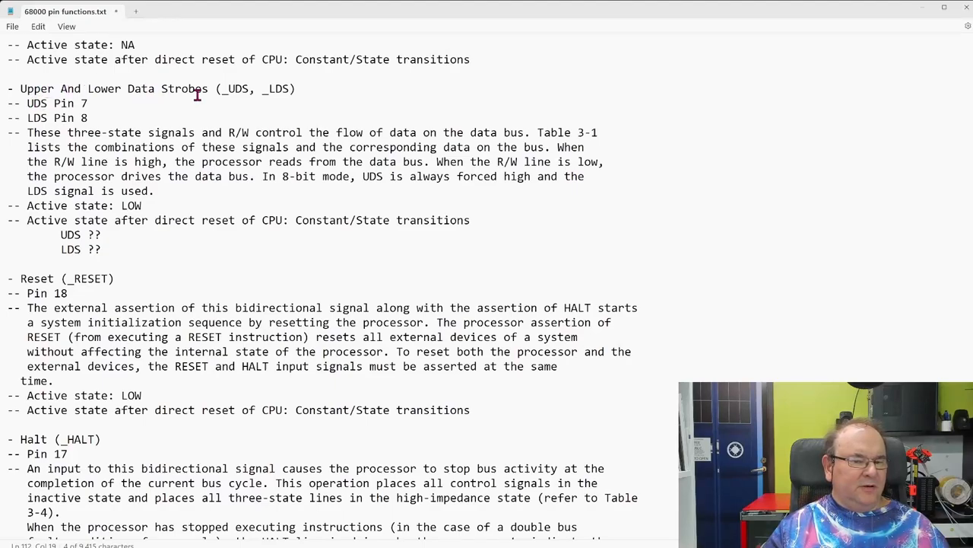
mouse_move(338, 200)
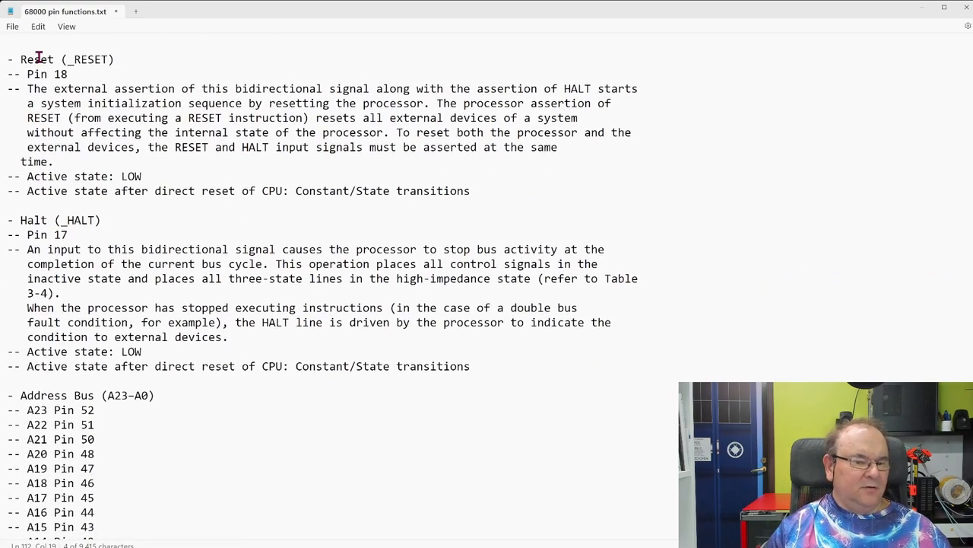
mouse_move(262, 144)
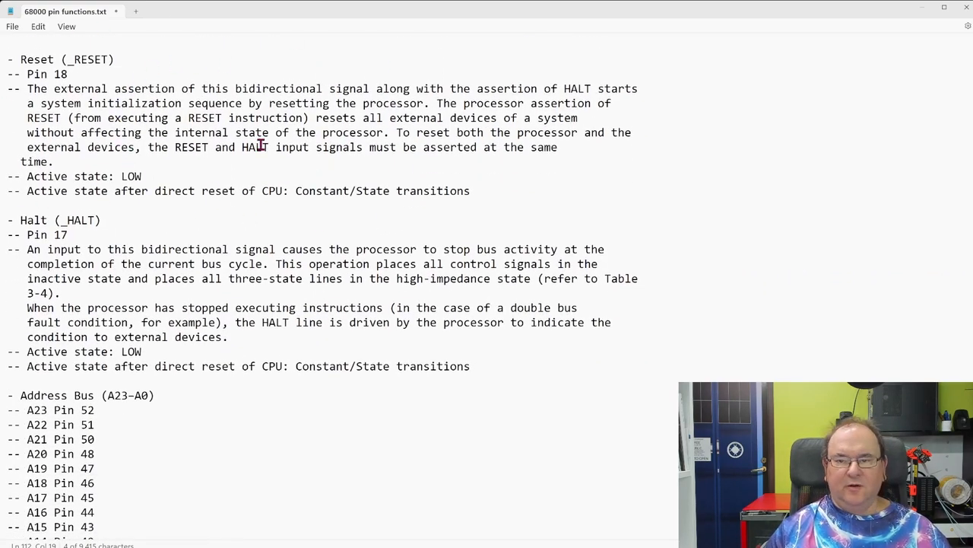
mouse_move(398, 176)
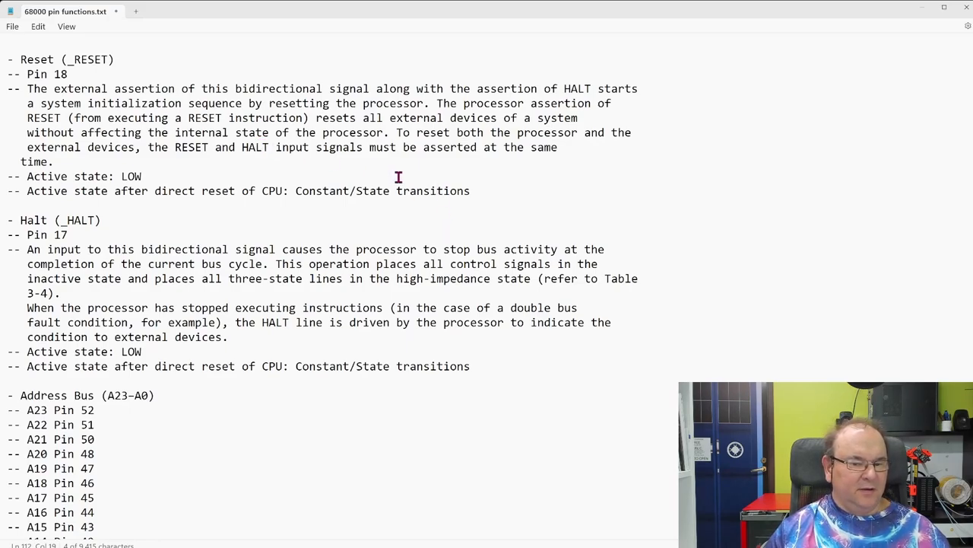
mouse_move(470, 132)
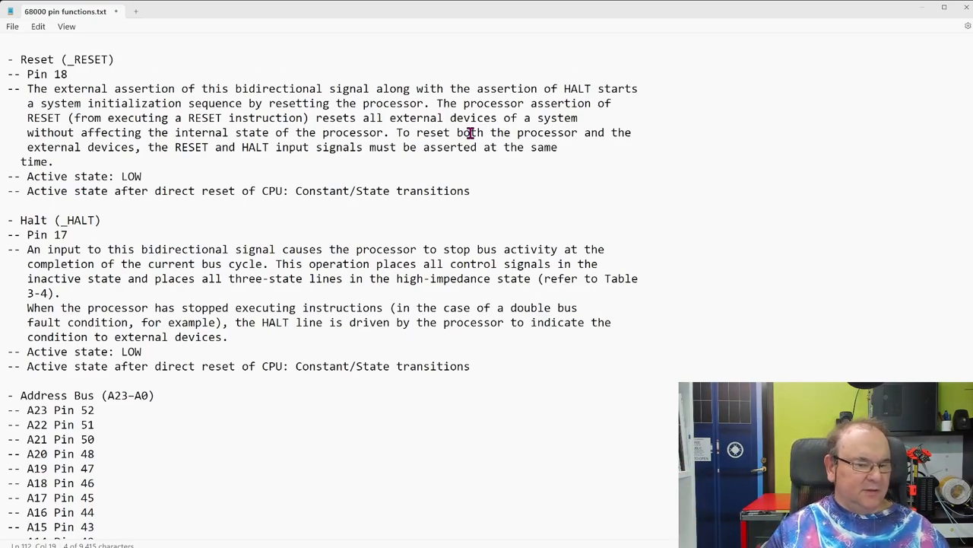
- Scroll down to the full _HALT entry and the start of the address bus A23–A01 list
scroll("down", 3)
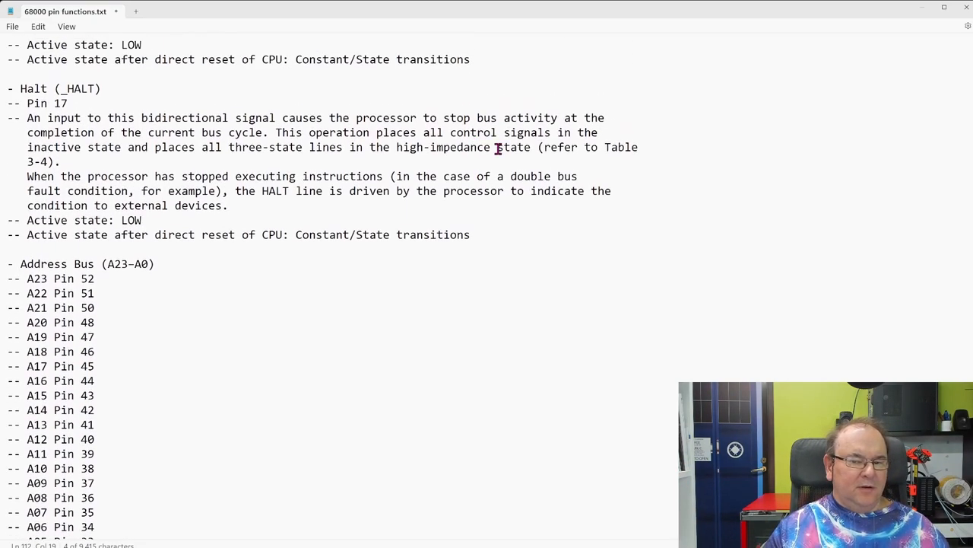
mouse_move(268, 179)
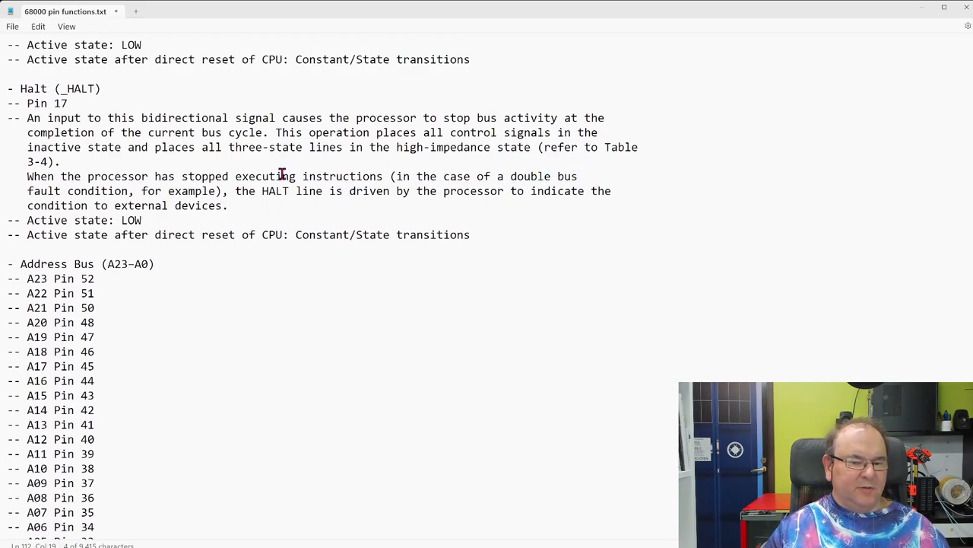
mouse_move(602, 245)
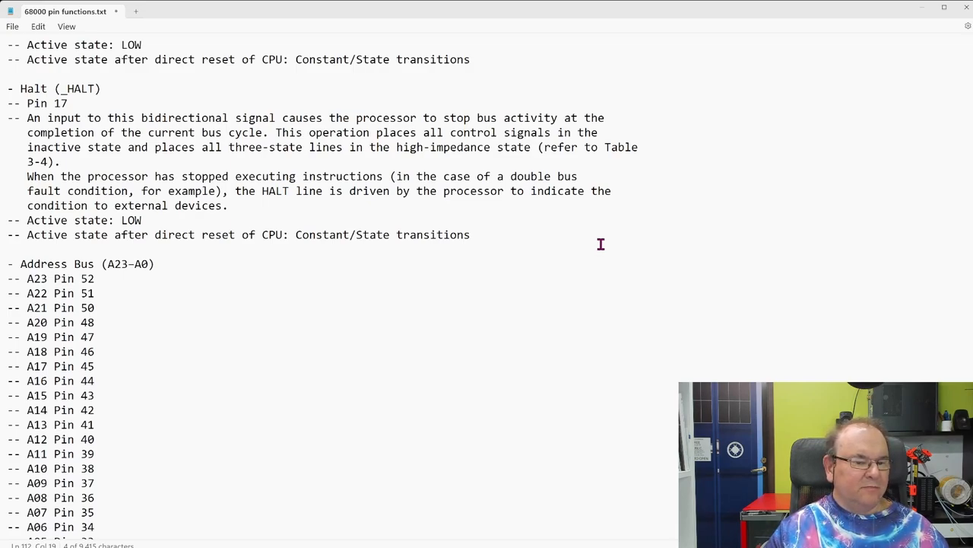
scroll("down", 3)
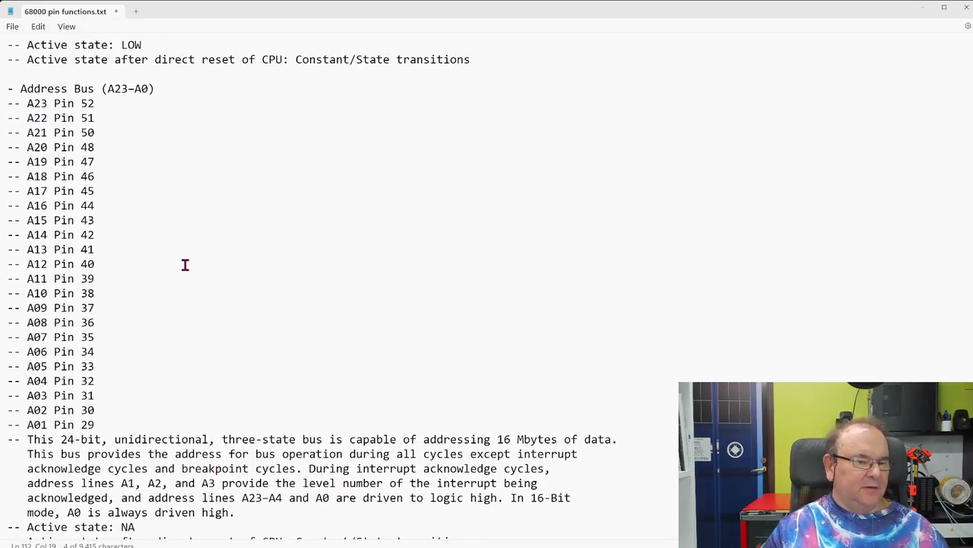
mouse_move(304, 237)
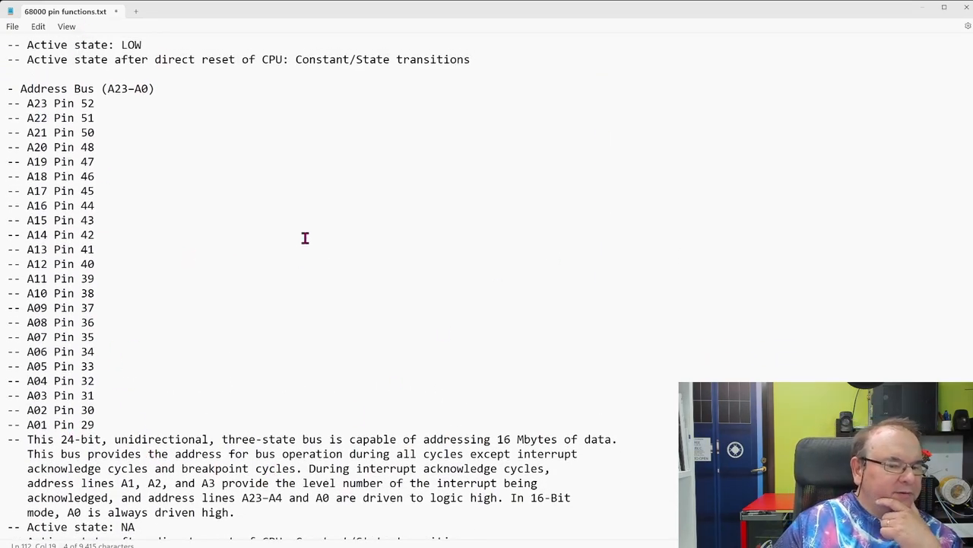
- Select A23, then scroll past the address bus description to its all-unknown reset-state list
double_click(37, 103)
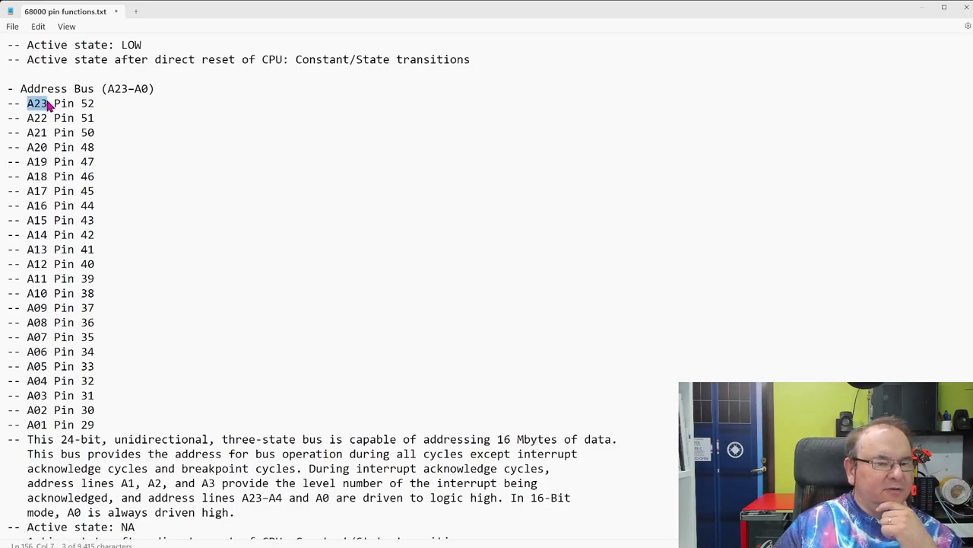
mouse_move(313, 179)
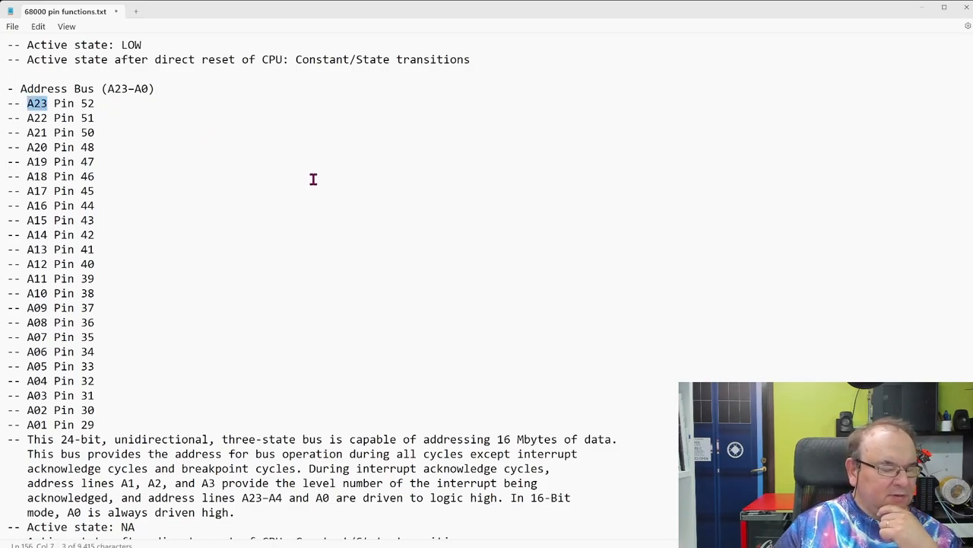
mouse_move(308, 169)
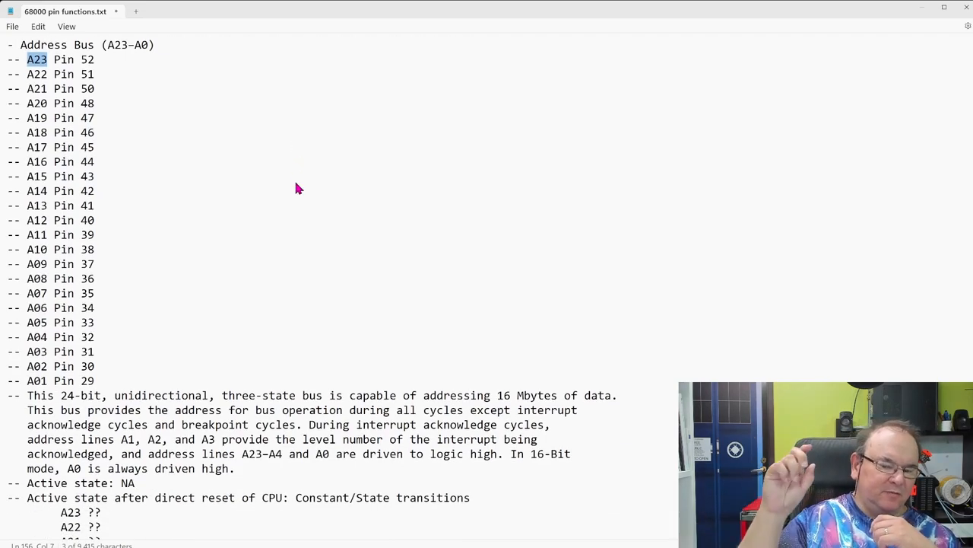
mouse_move(386, 432)
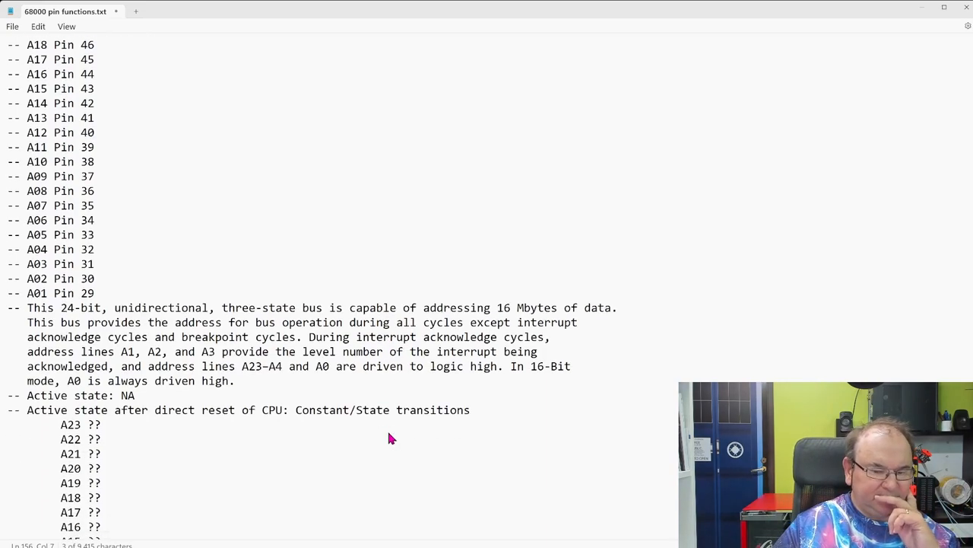
scroll("down", 3)
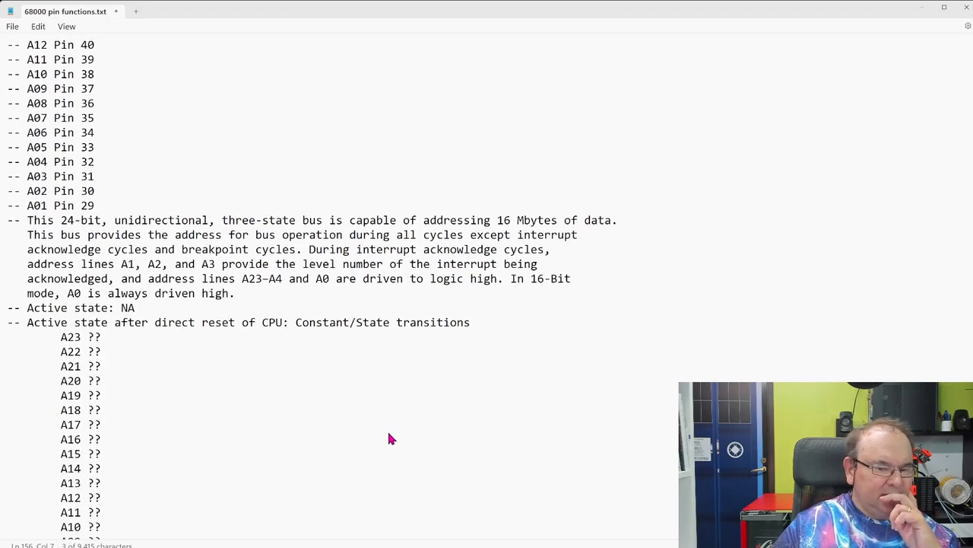
scroll("down", 3)
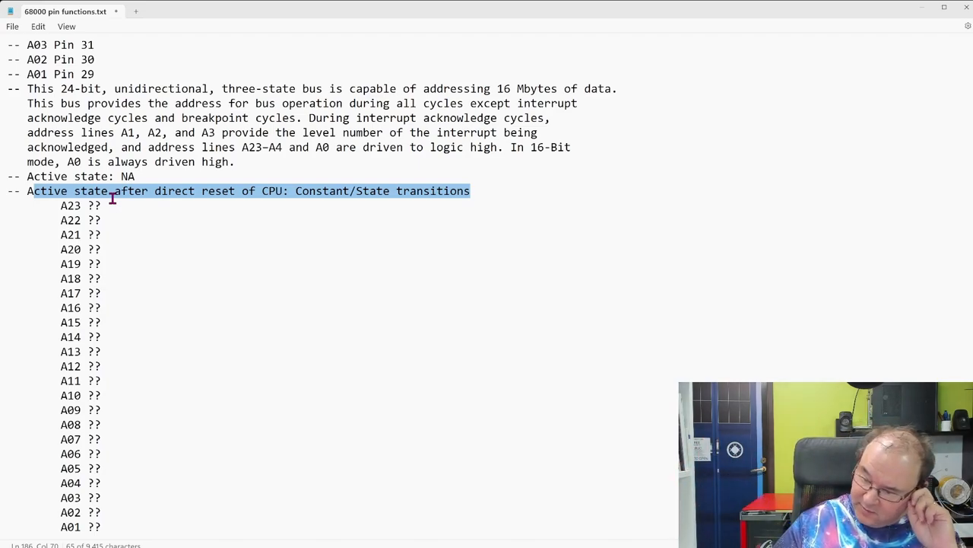
mouse_move(209, 255)
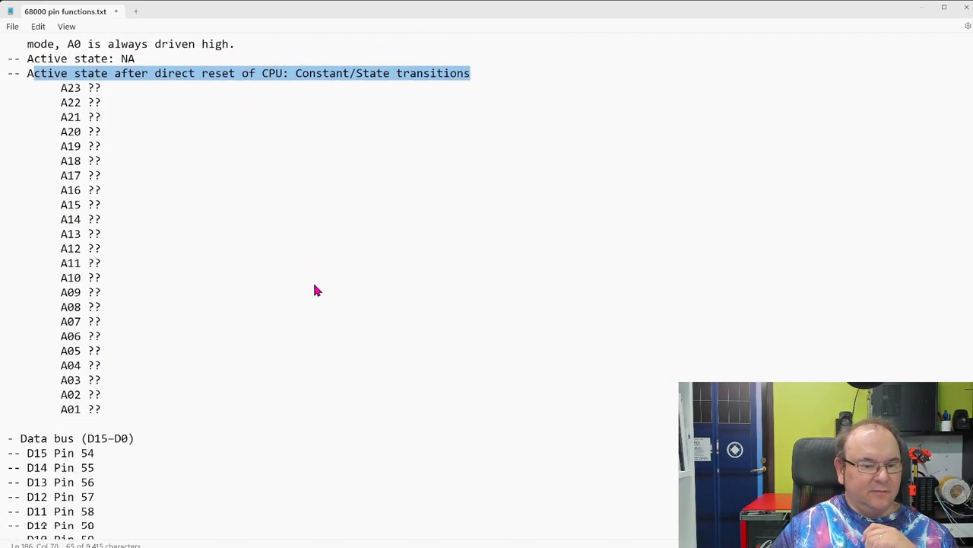
- Scroll through the Data bus D15–D0 description until the pin-number table begins to appear
scroll("down", 3)
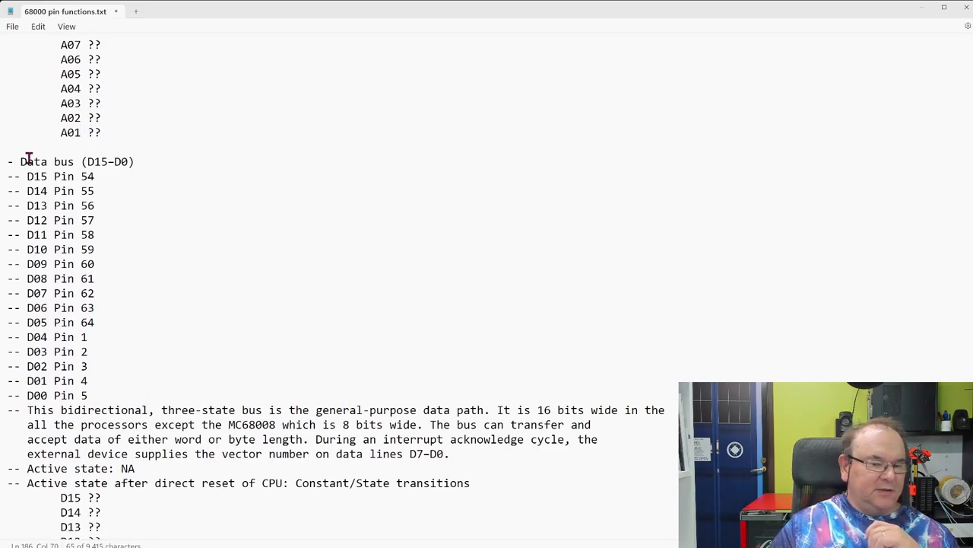
mouse_move(207, 365)
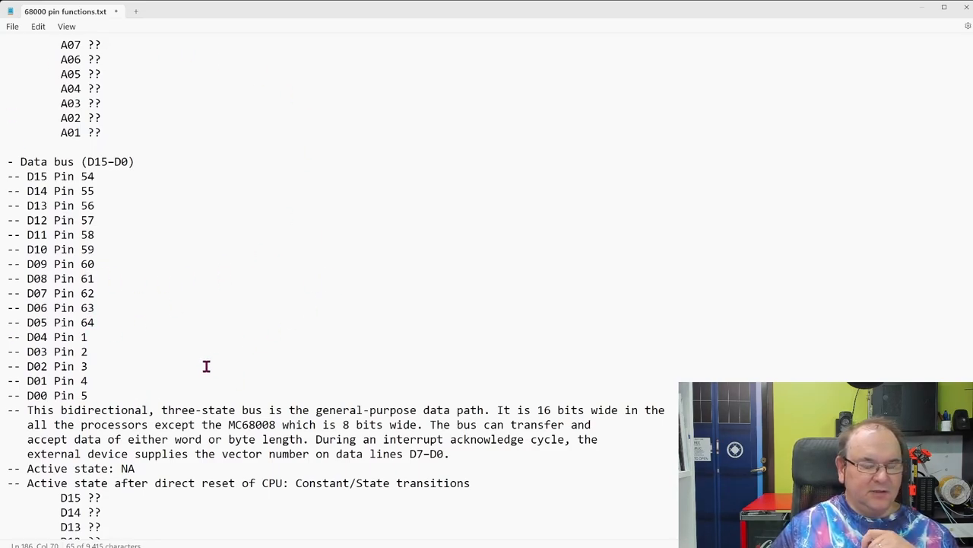
mouse_move(169, 292)
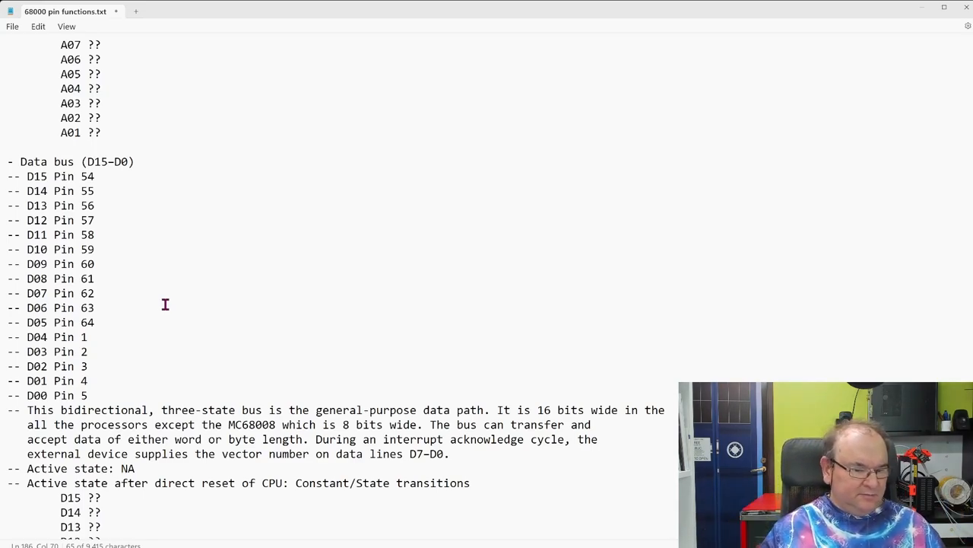
scroll("down", 3)
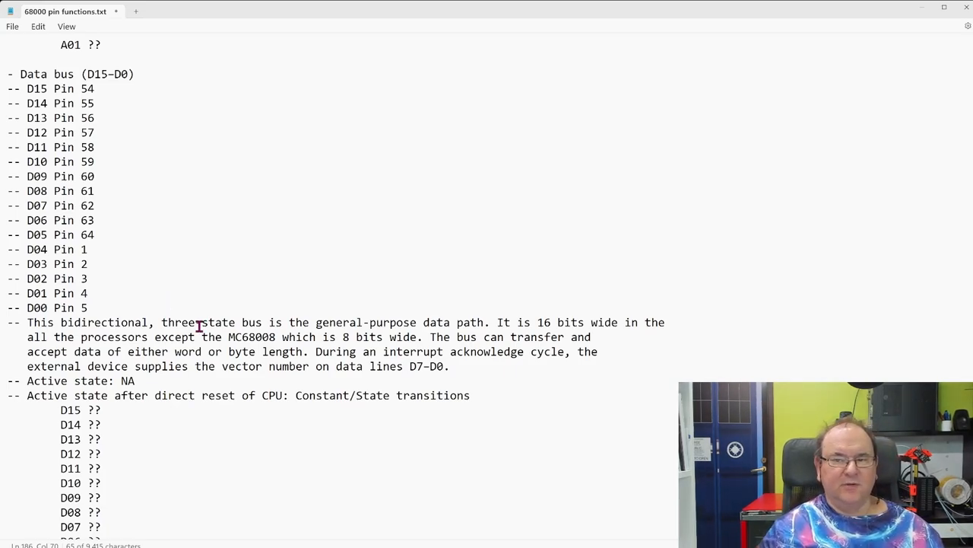
mouse_move(393, 347)
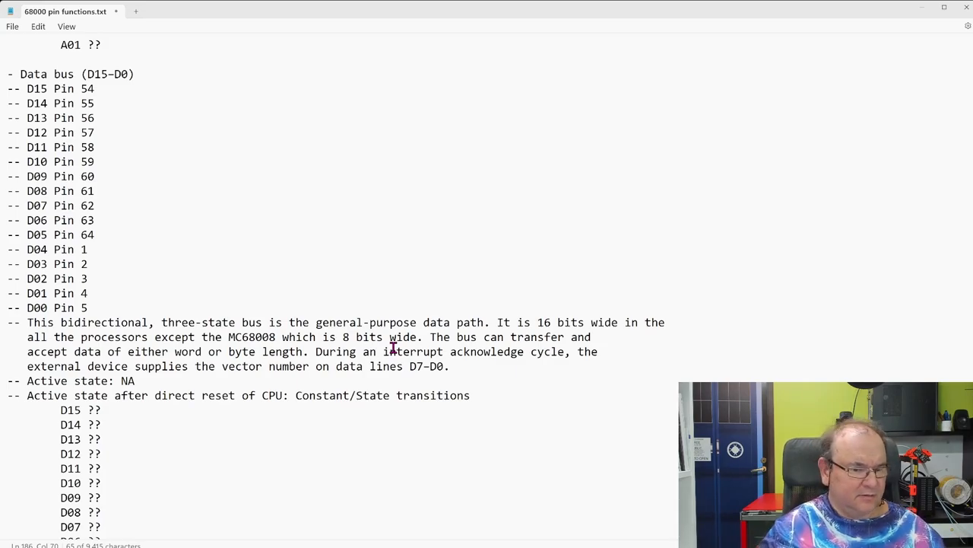
scroll("down", 3)
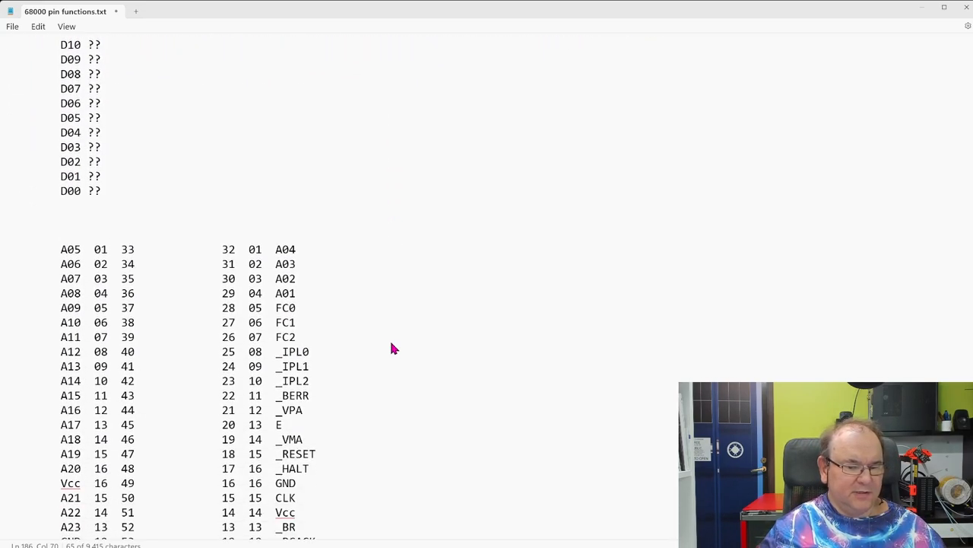
- Scroll so the pinout table mapping signals to pin numbers fills the window
scroll("up", 3)
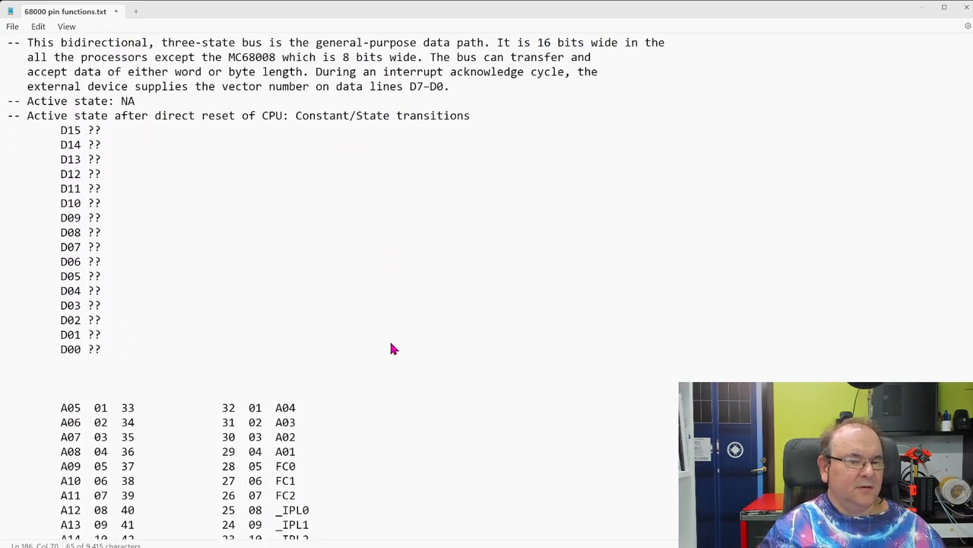
scroll("down", 3)
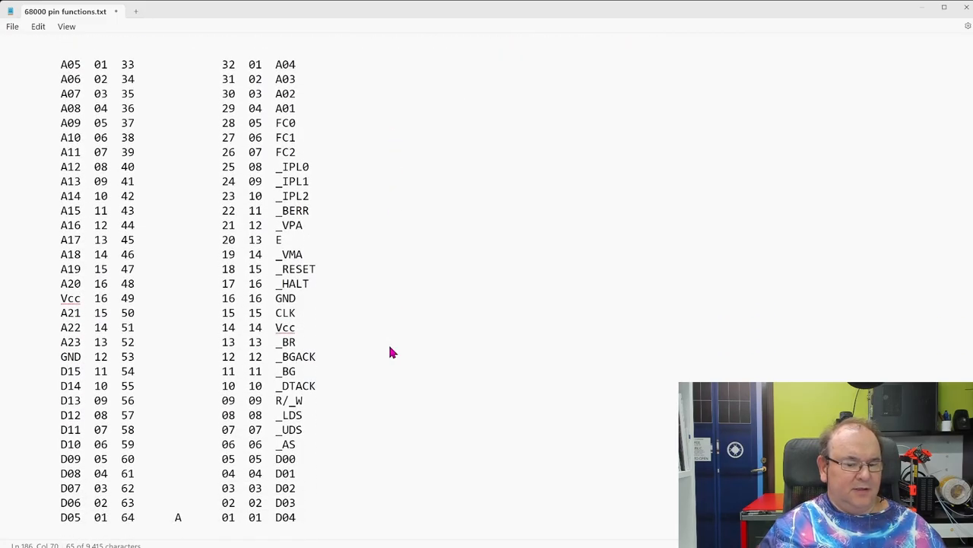
mouse_move(487, 319)
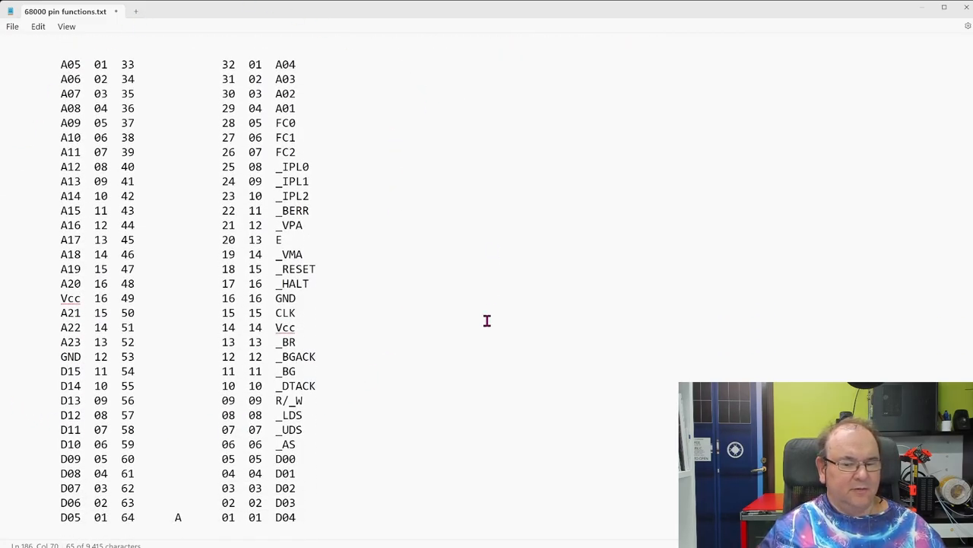
mouse_move(342, 205)
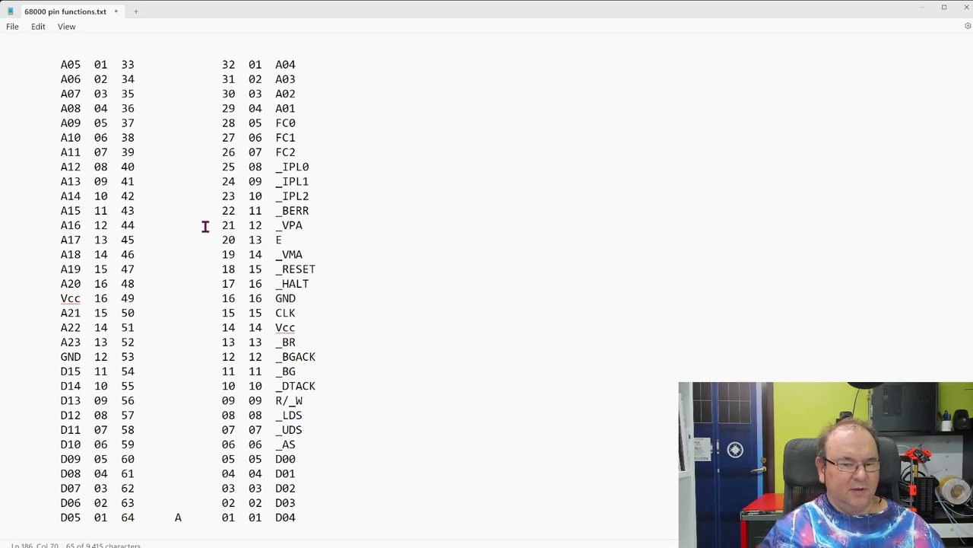
mouse_move(341, 301)
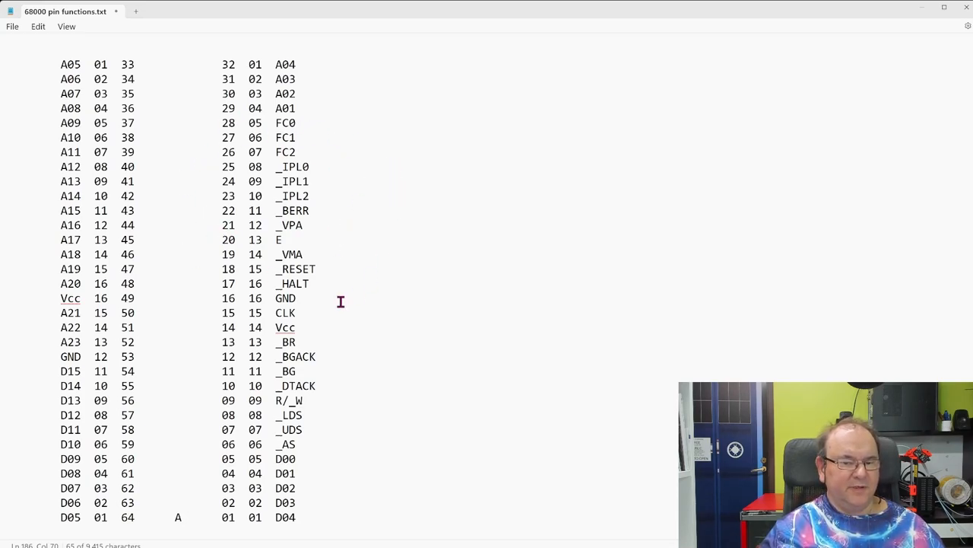
mouse_move(216, 143)
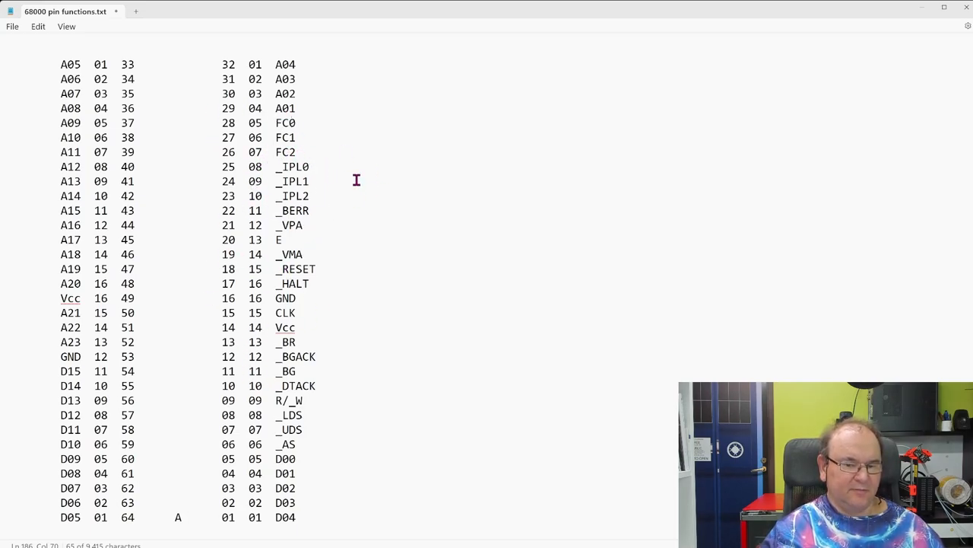
mouse_move(365, 414)
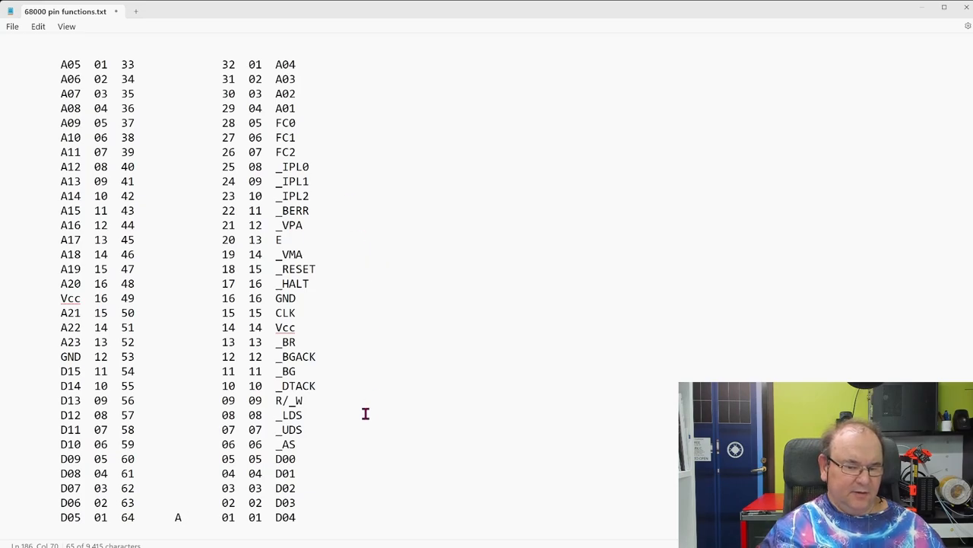
mouse_move(322, 365)
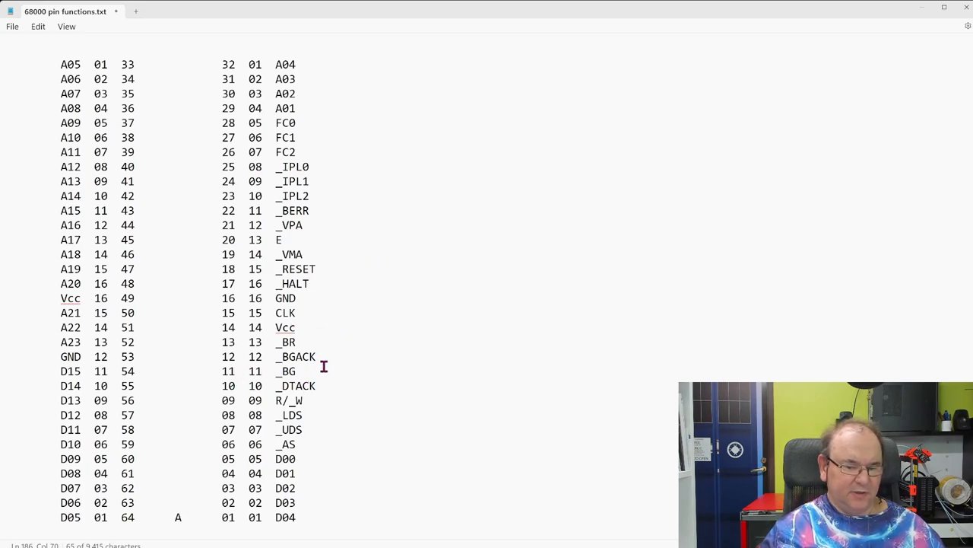
mouse_move(312, 414)
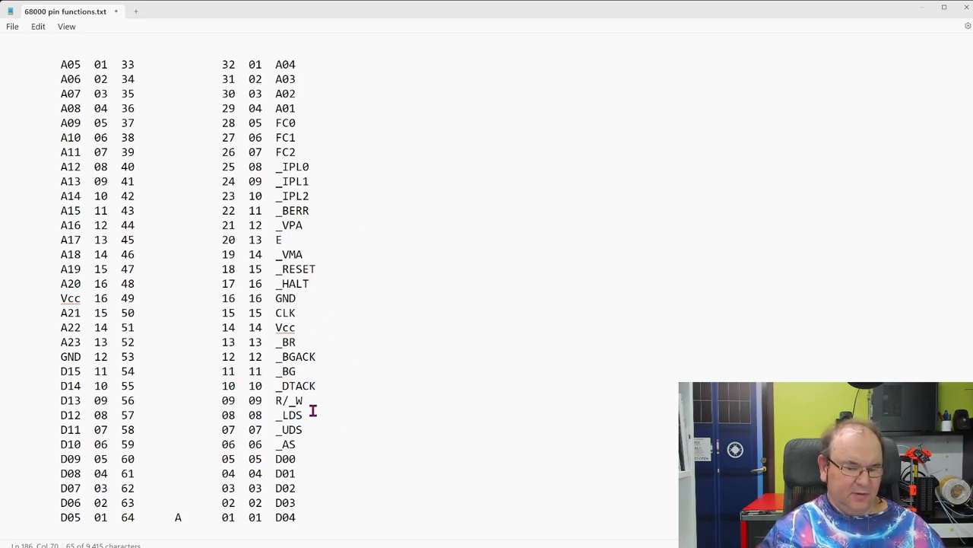